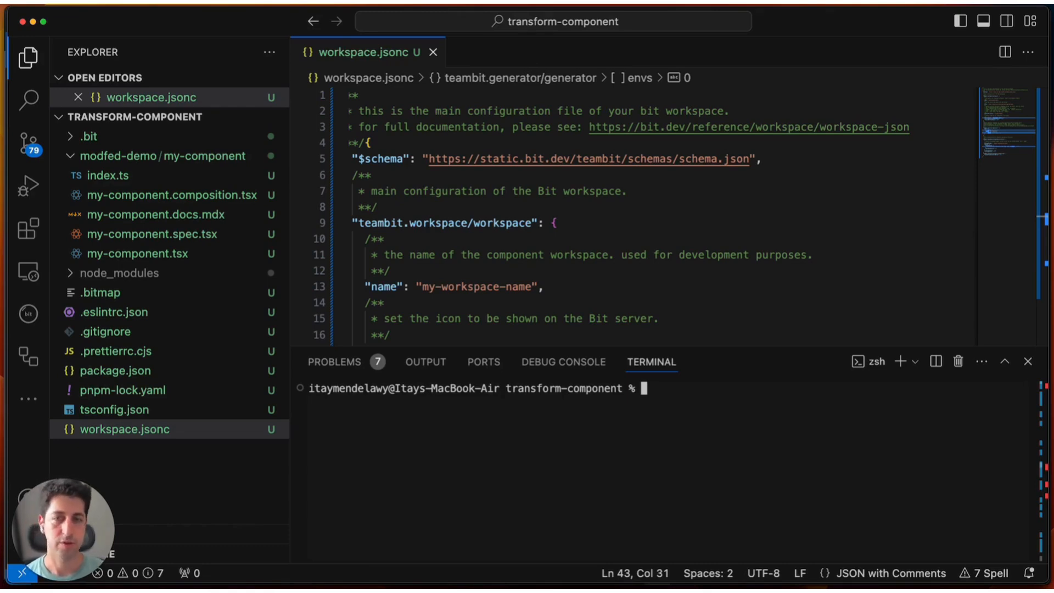
# Step: Create an empty my-component.bit-app.ts file in the my-component folder
pyautogui.click(162, 155)
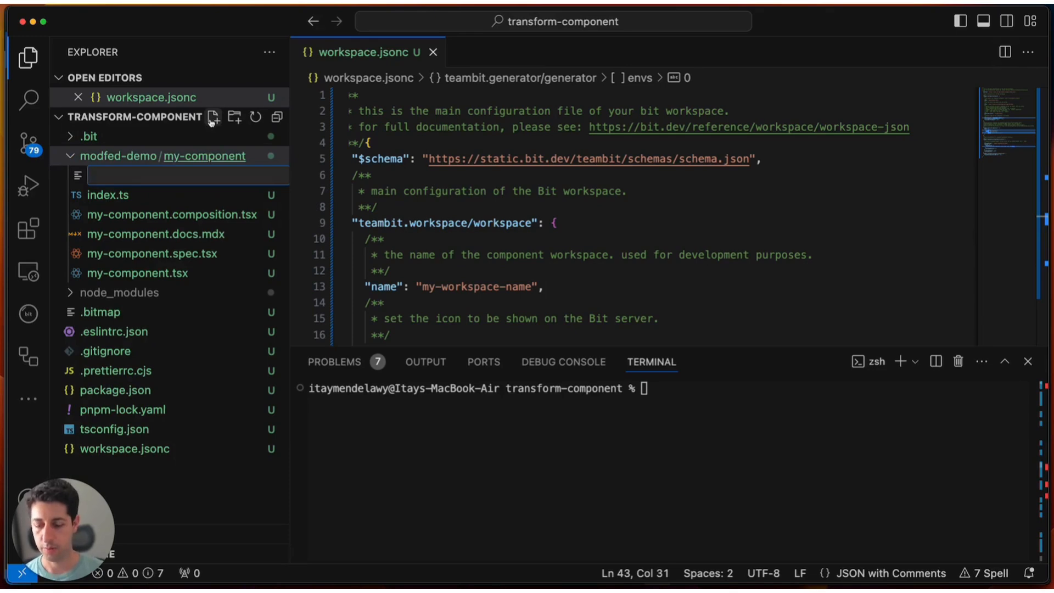
pyautogui.write('my-component.bit-')
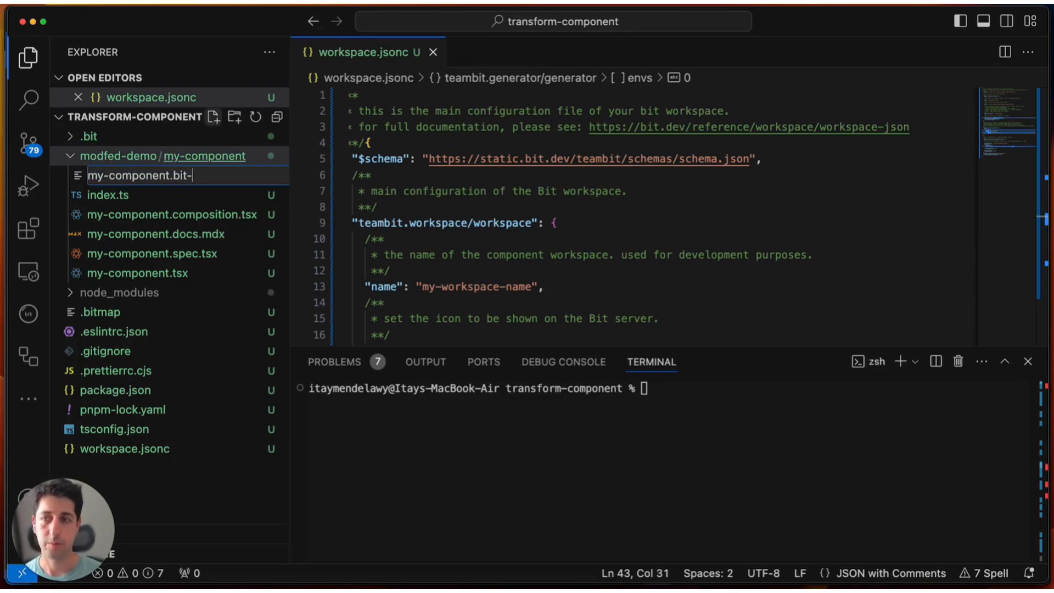
pyautogui.press('Enter')
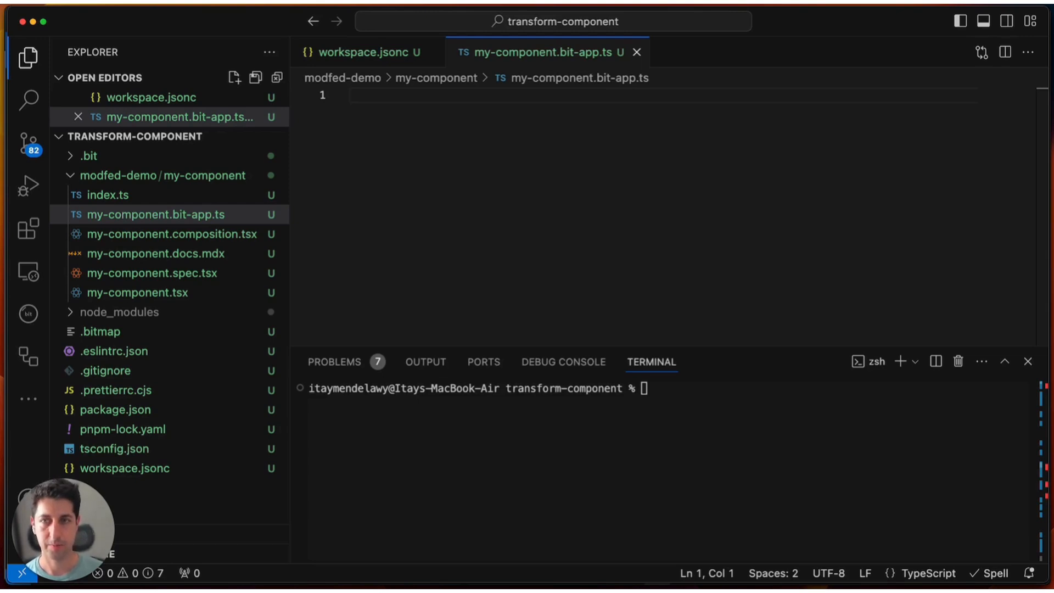
# Step: Import MfReact from the mf-rspack apps-types package and begin an export default MfReact.from config
pyautogui.write("import { MfReact } from '@frontend/module-federation.react.apps-types.mf-rspack';")
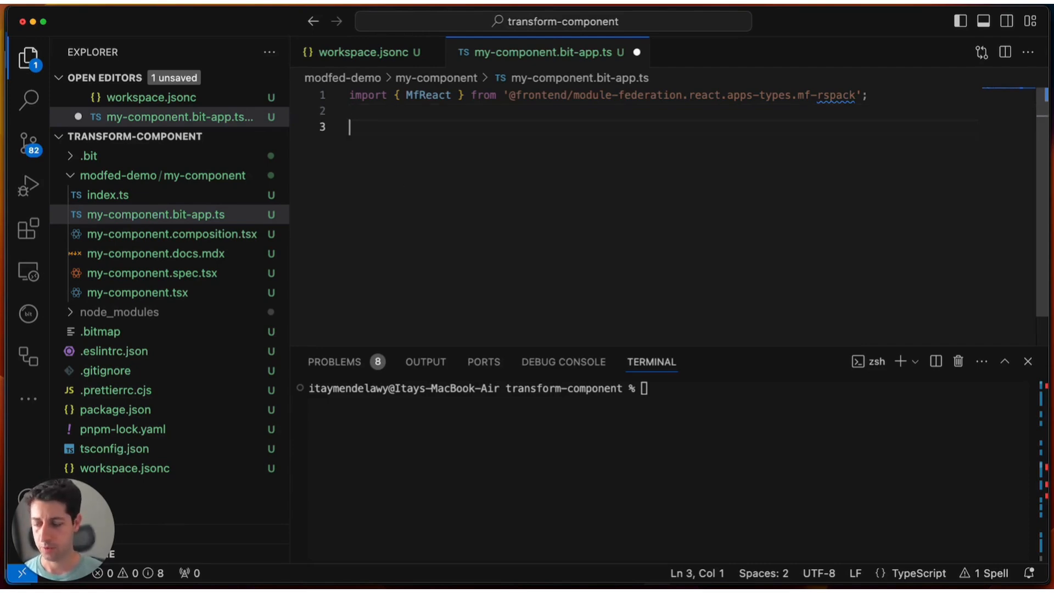
pyautogui.write('export de')
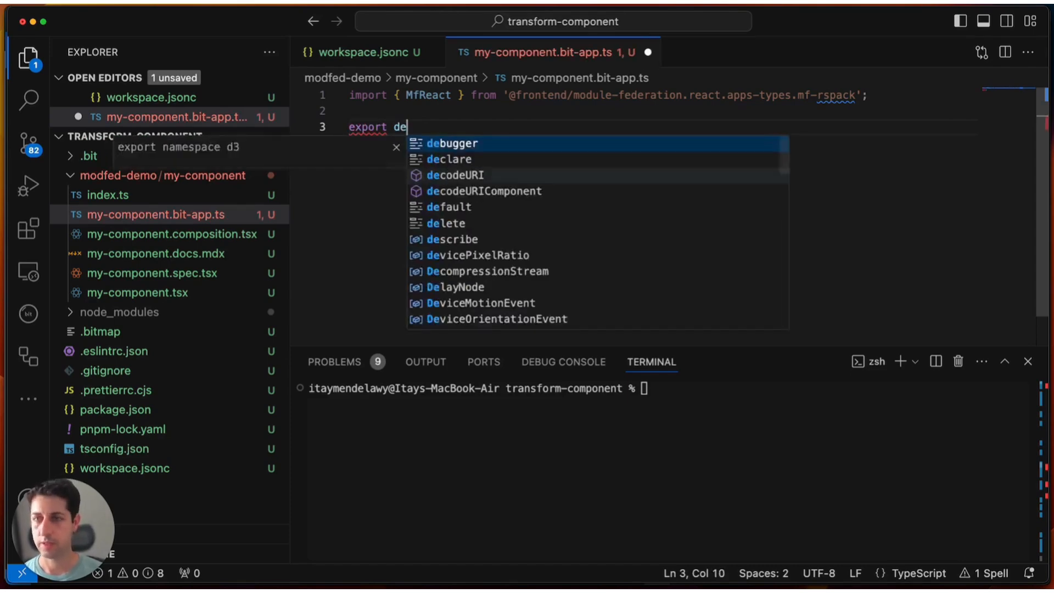
pyautogui.write('fault')
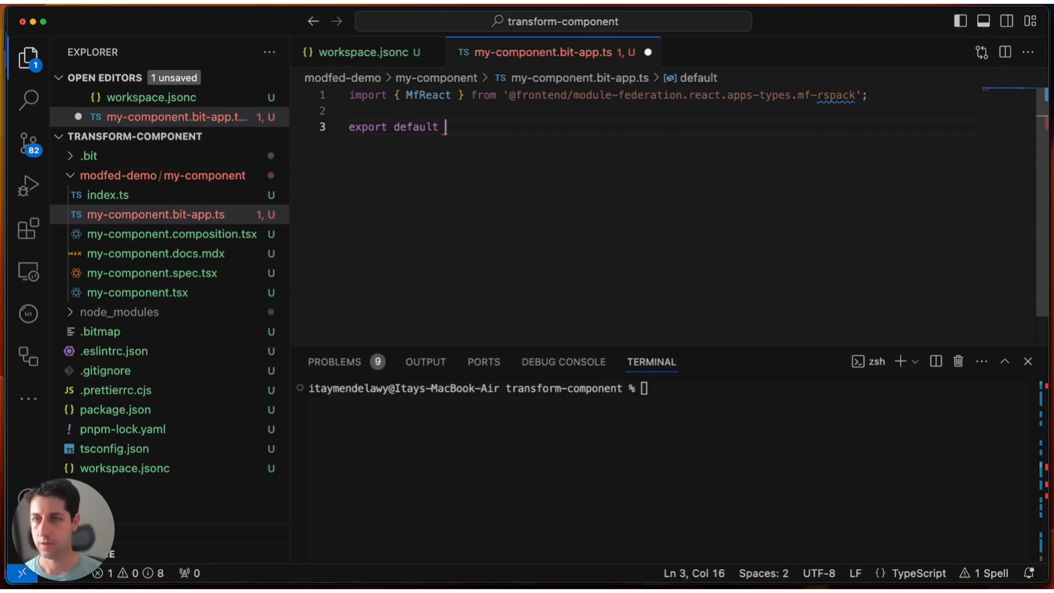
pyautogui.write('MfReact.f')
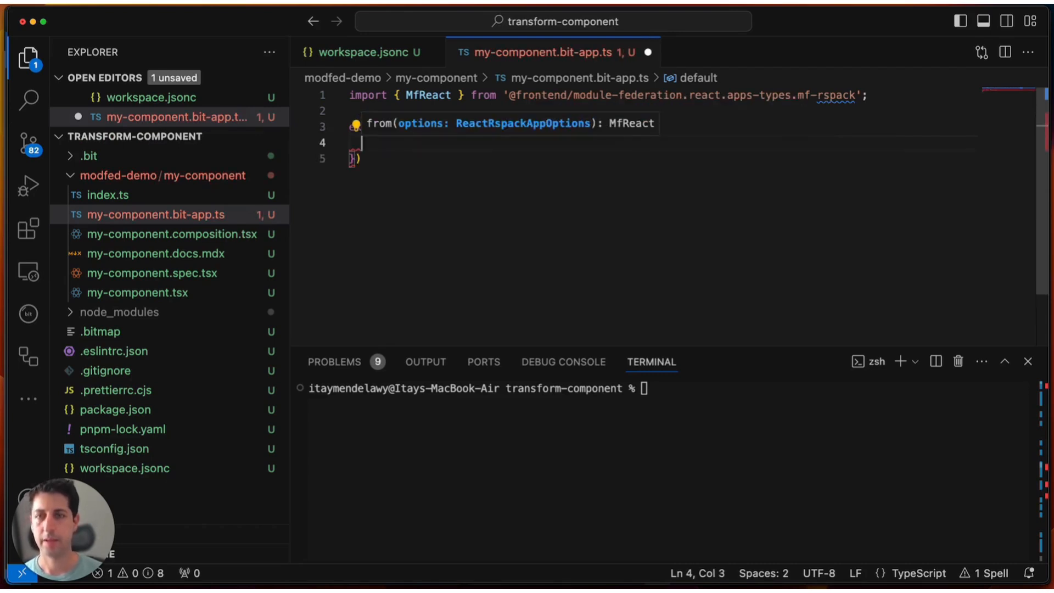
# Step: Name the app 'my-component' in the config and begin the clientRoot property
pyautogui.write('name')
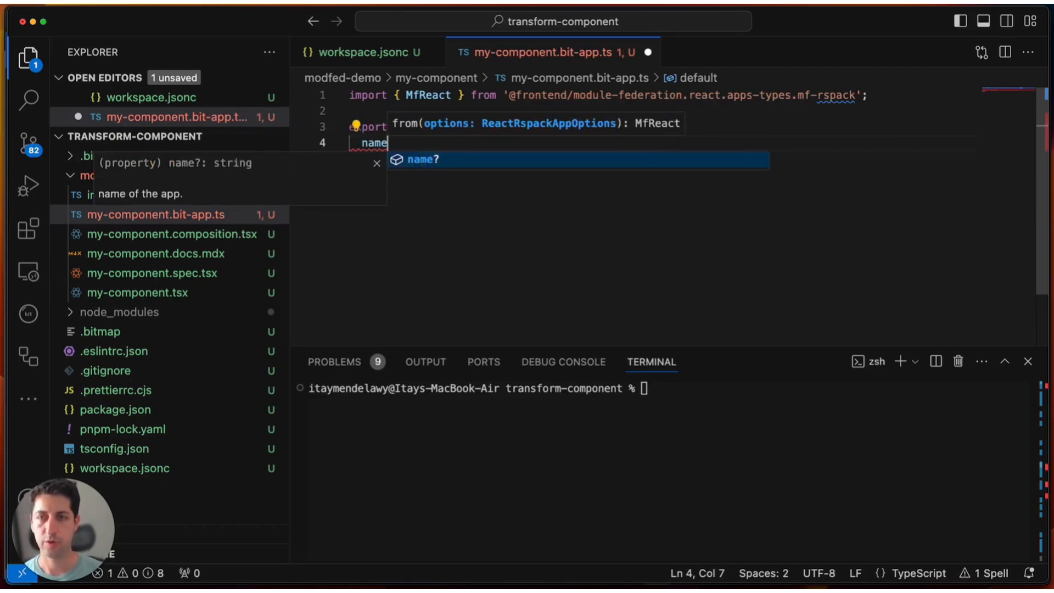
pyautogui.write(": '")
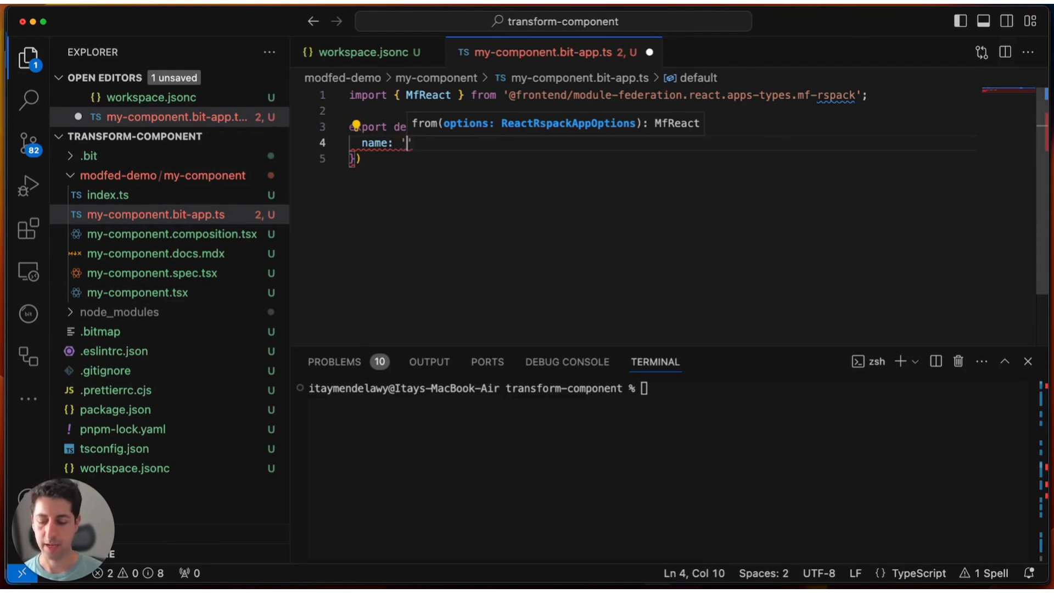
pyautogui.write('my-component')
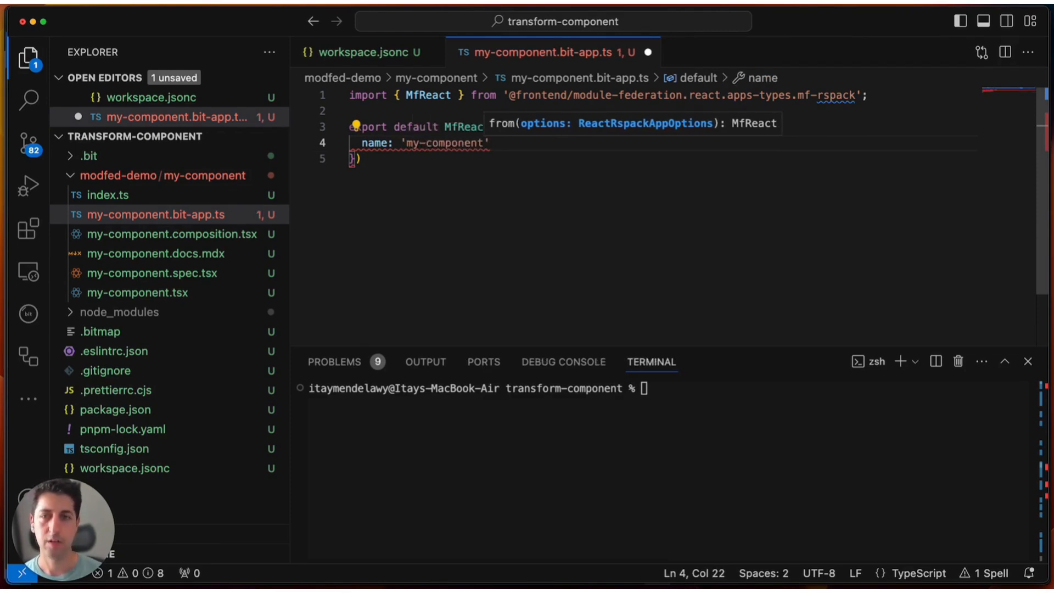
pyautogui.write(',')
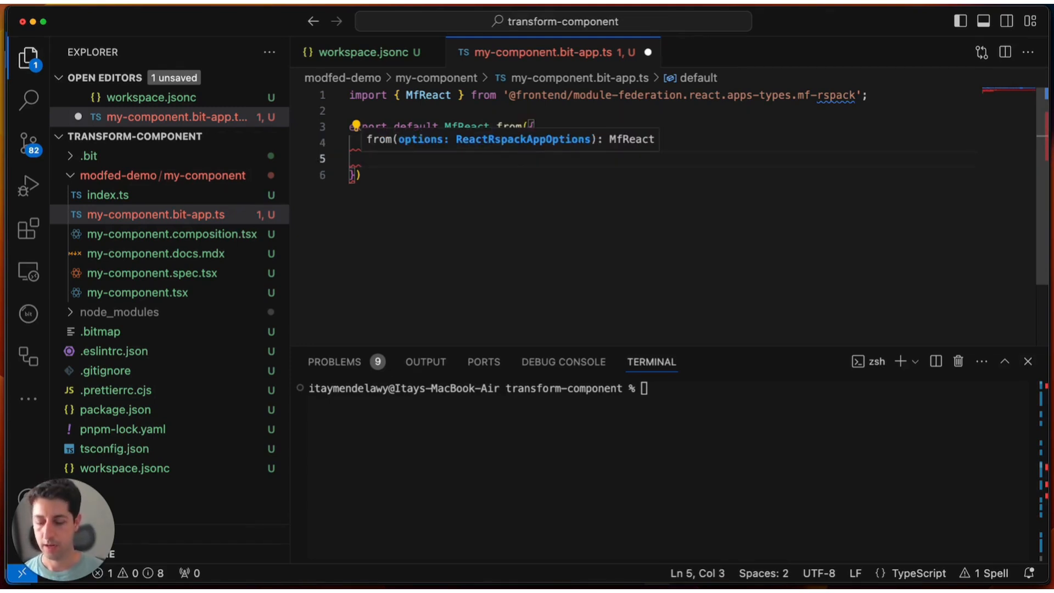
pyautogui.write('clientRoot')
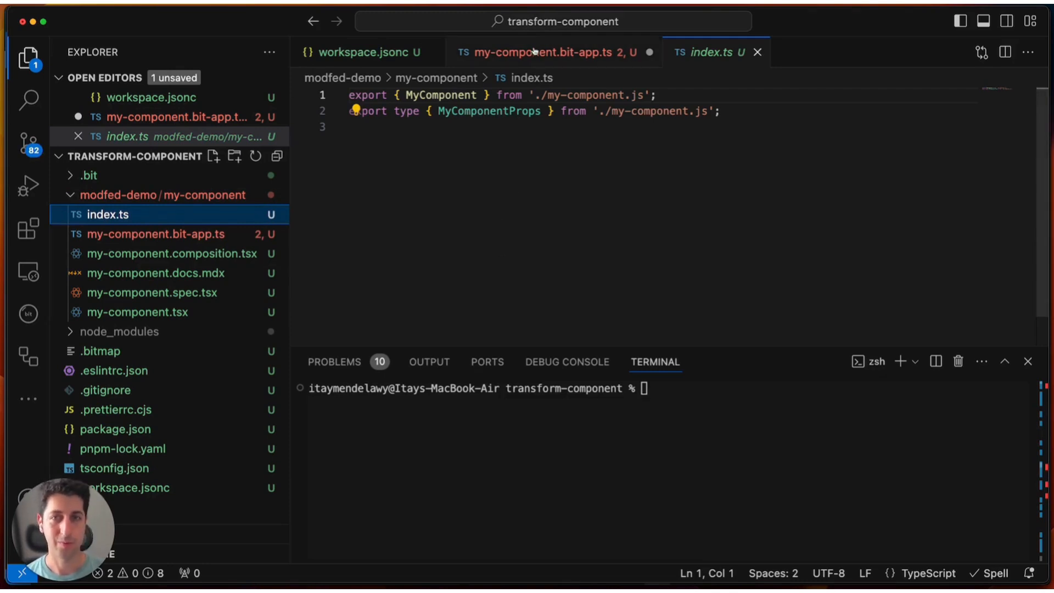
# Step: Set clientRoot to './my-component.app-root.js' in the bit-app config
pyautogui.click(545, 52)
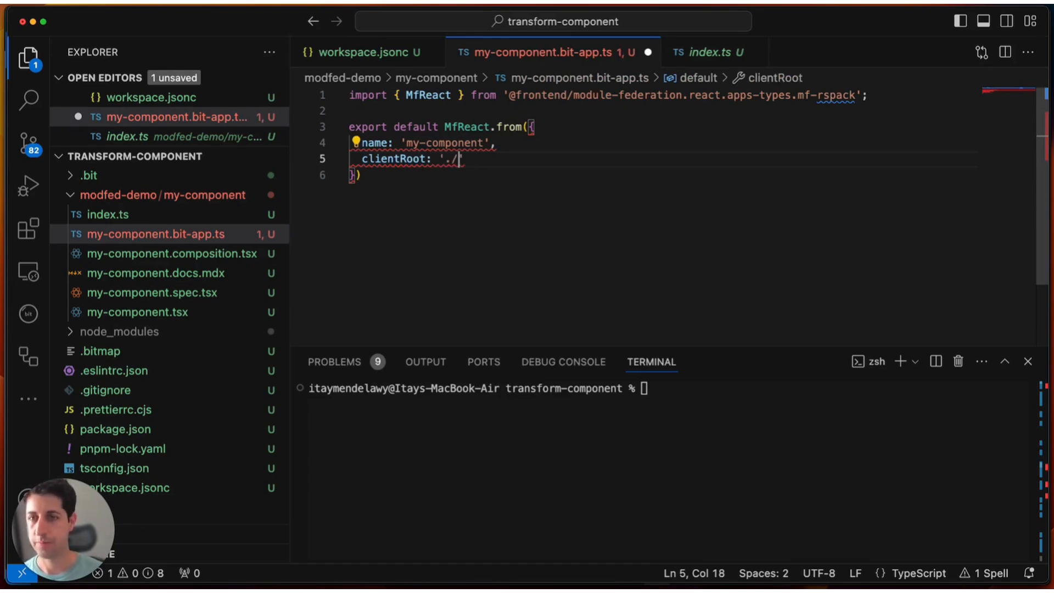
pyautogui.write('my-')
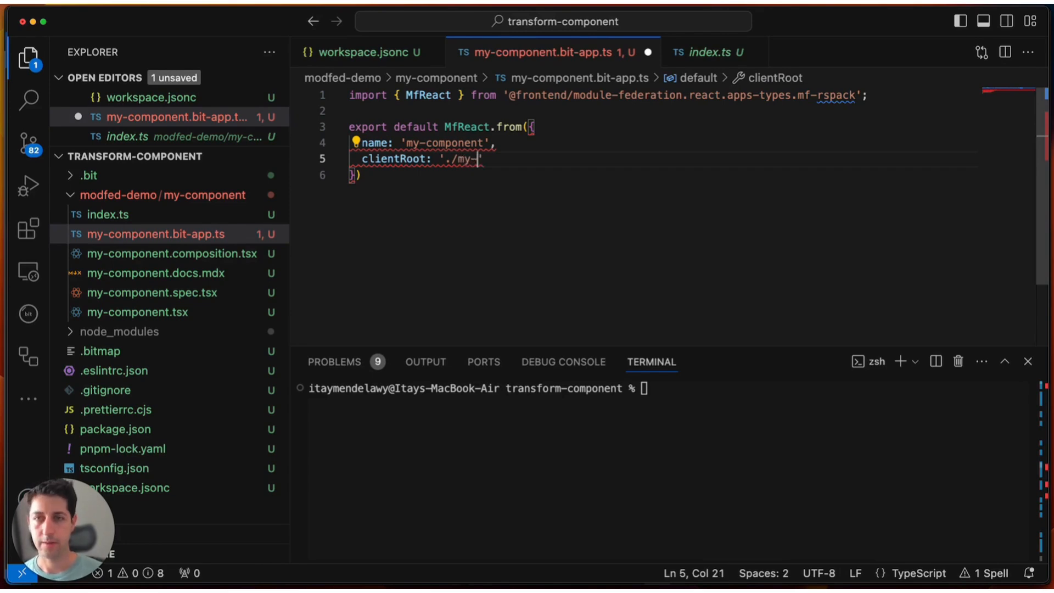
pyautogui.write('component')
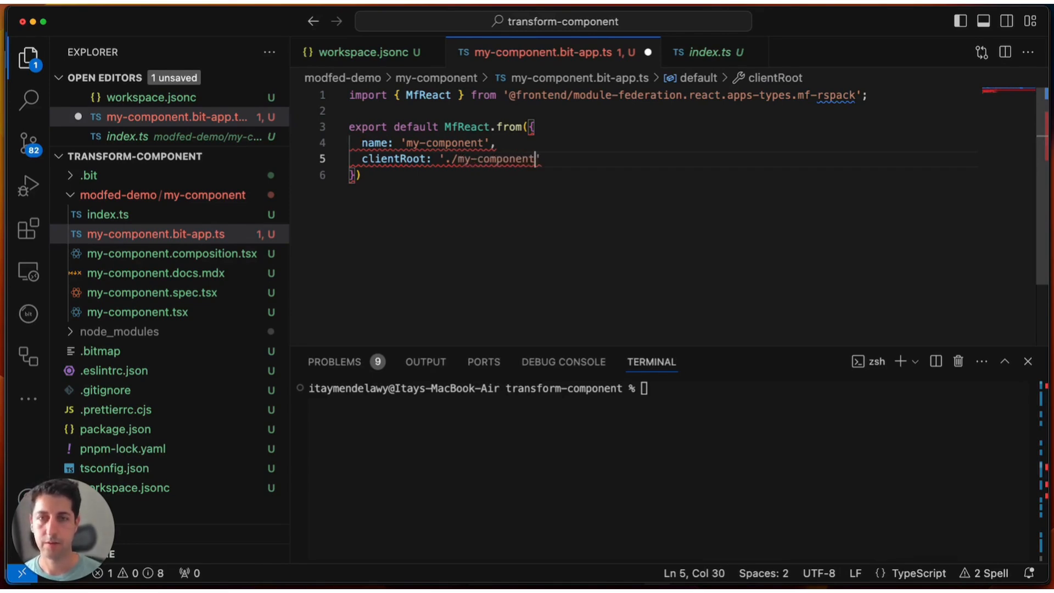
pyautogui.write('.app-roo')
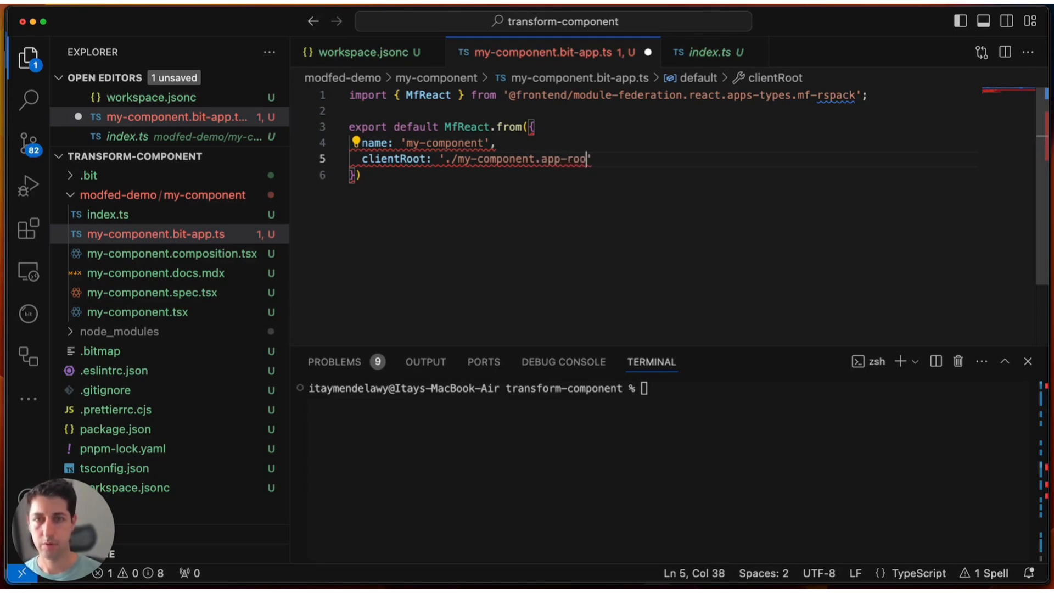
pyautogui.write('t.')
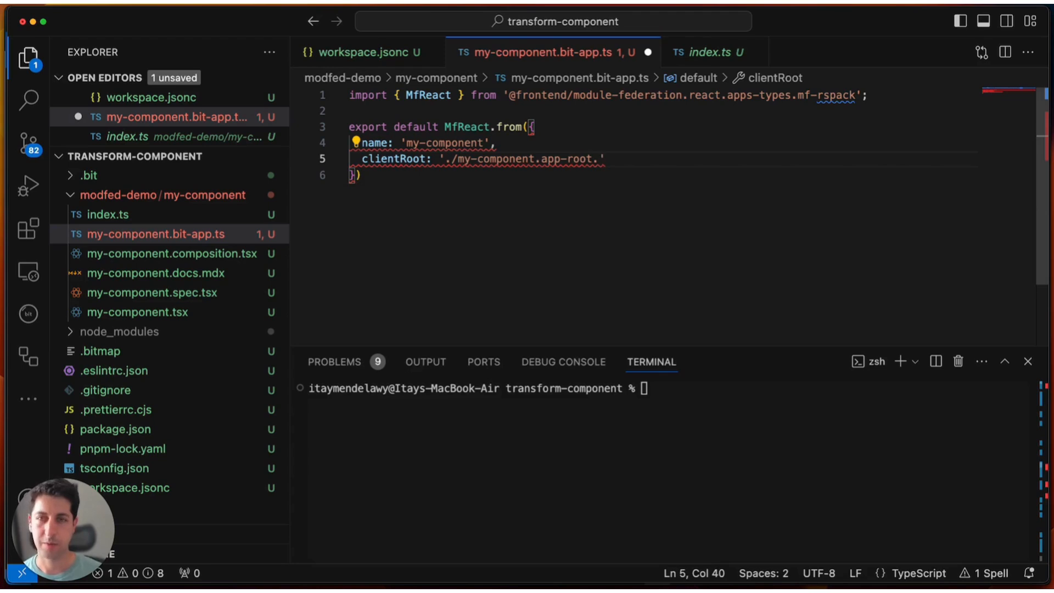
pyautogui.write('js')
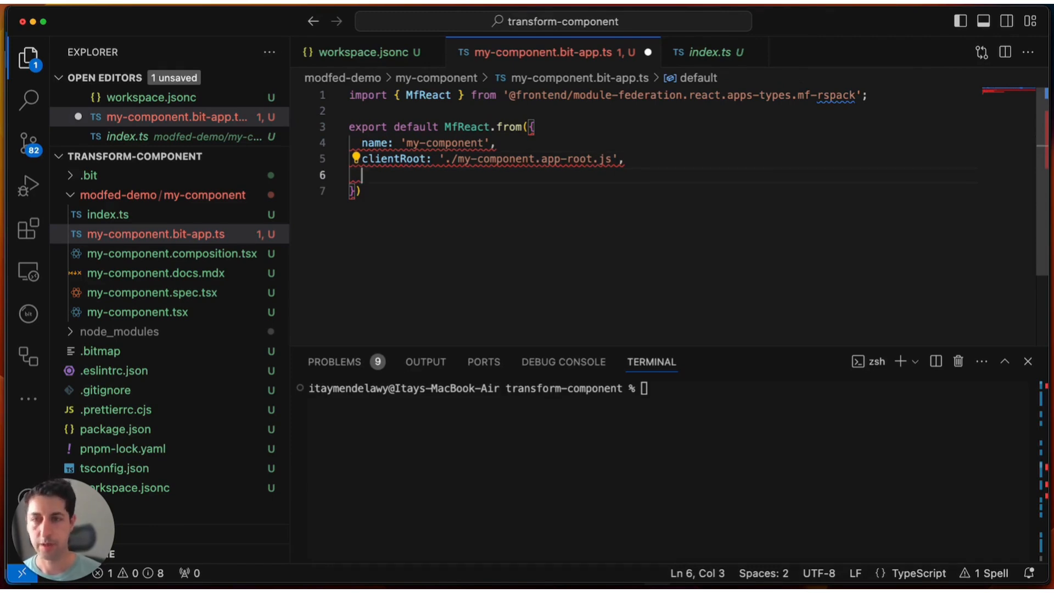
# Step: Add a moduleFederation block with an exposes object, checking my-component.tsx along the way
pyautogui.write('moduleFederation')
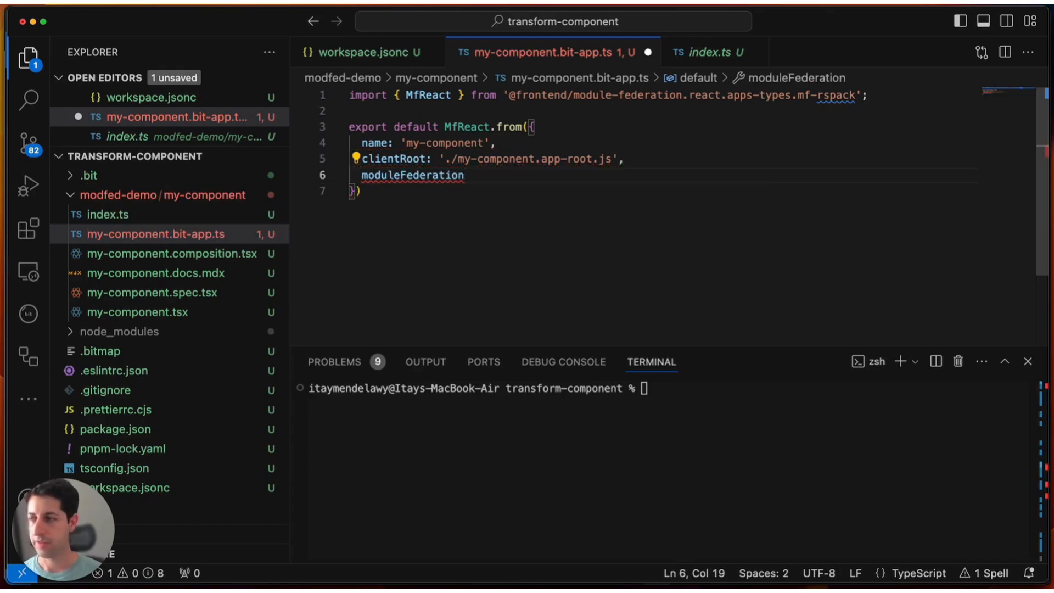
pyautogui.write(': {')
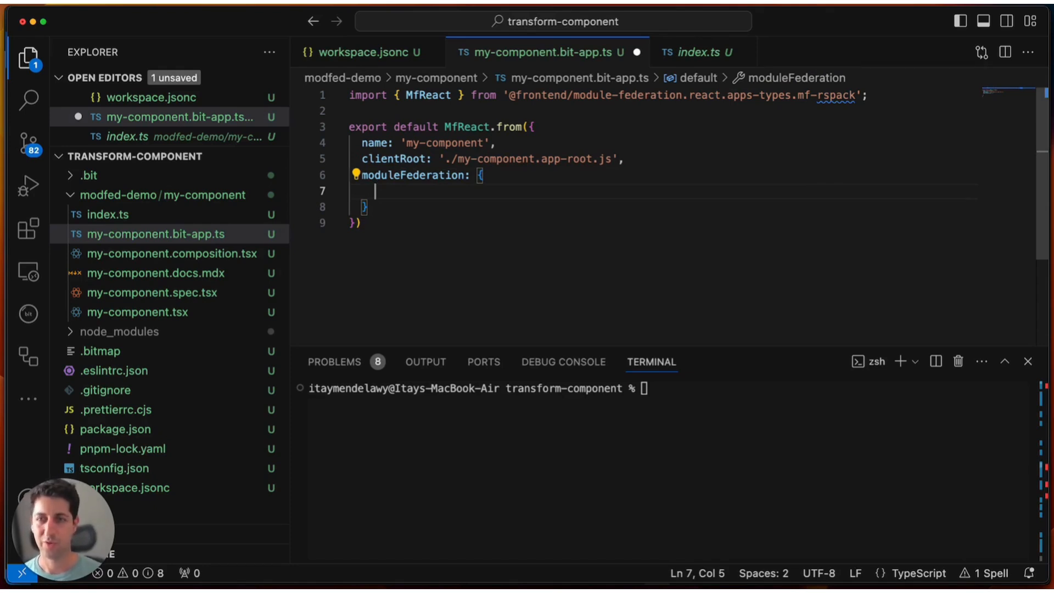
pyautogui.write('exposes')
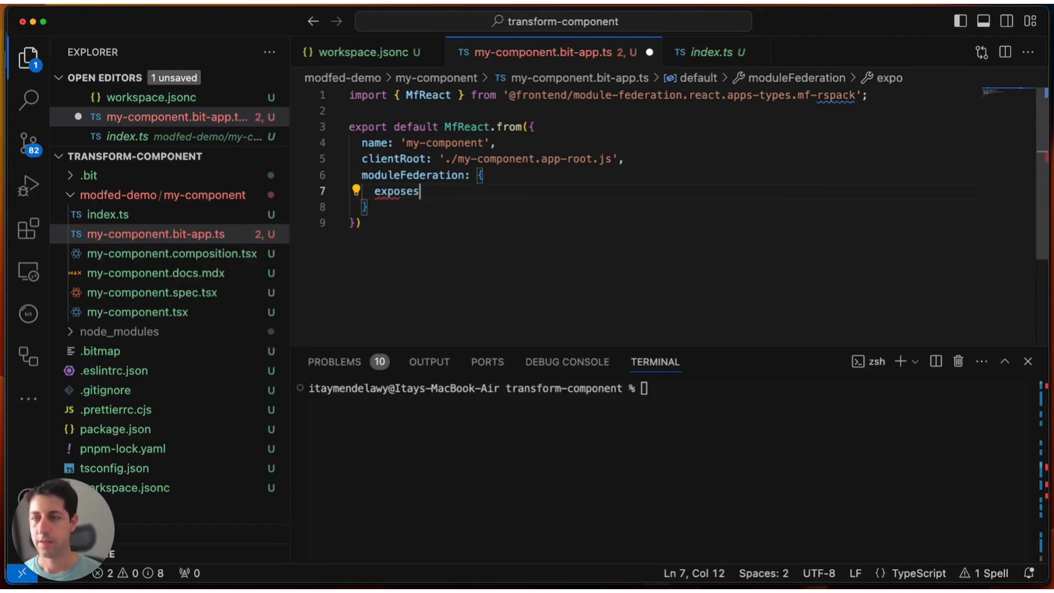
pyautogui.write(': {')
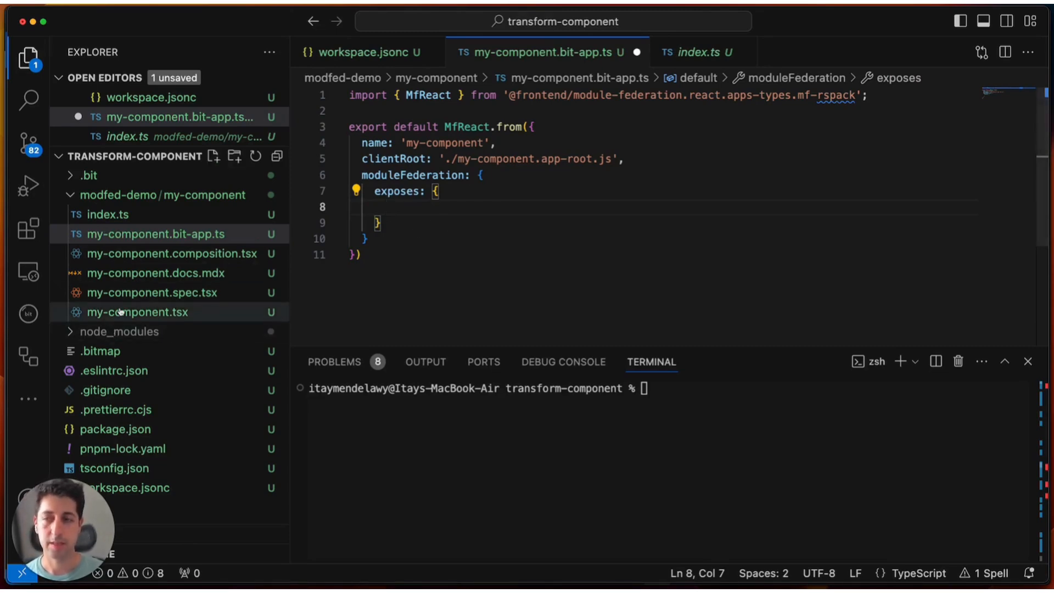
pyautogui.click(138, 312)
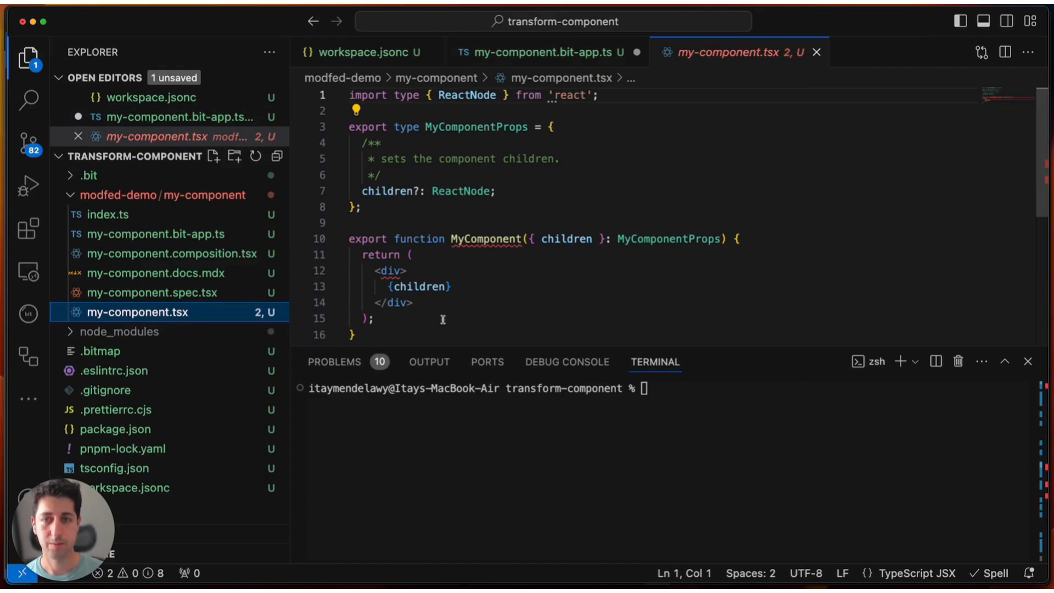
pyautogui.click(543, 53)
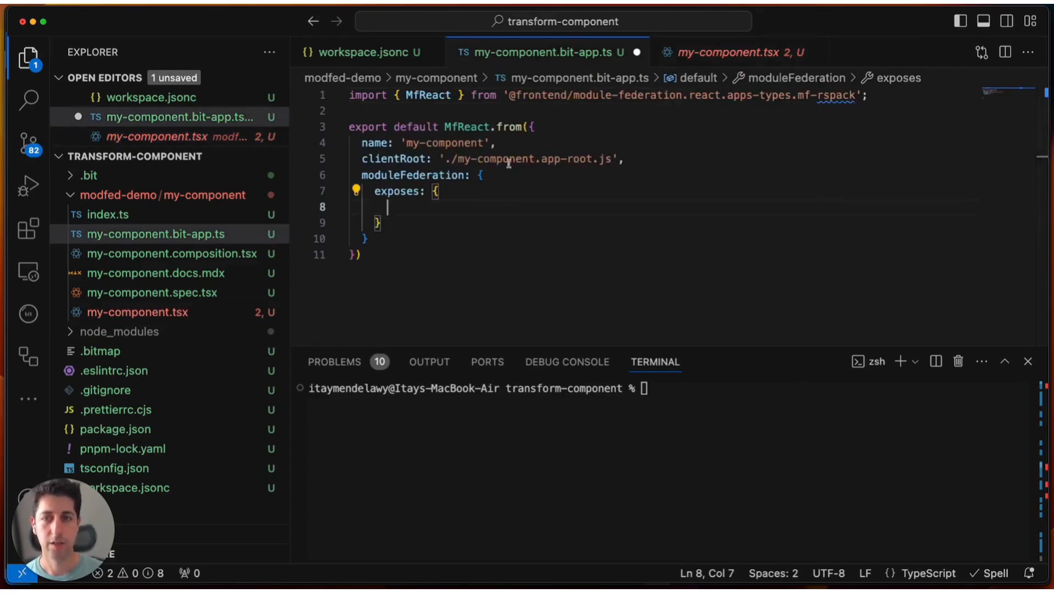
# Step: Expose './my-component' mapped to './my-component.js' and save the file
pyautogui.write("'./")
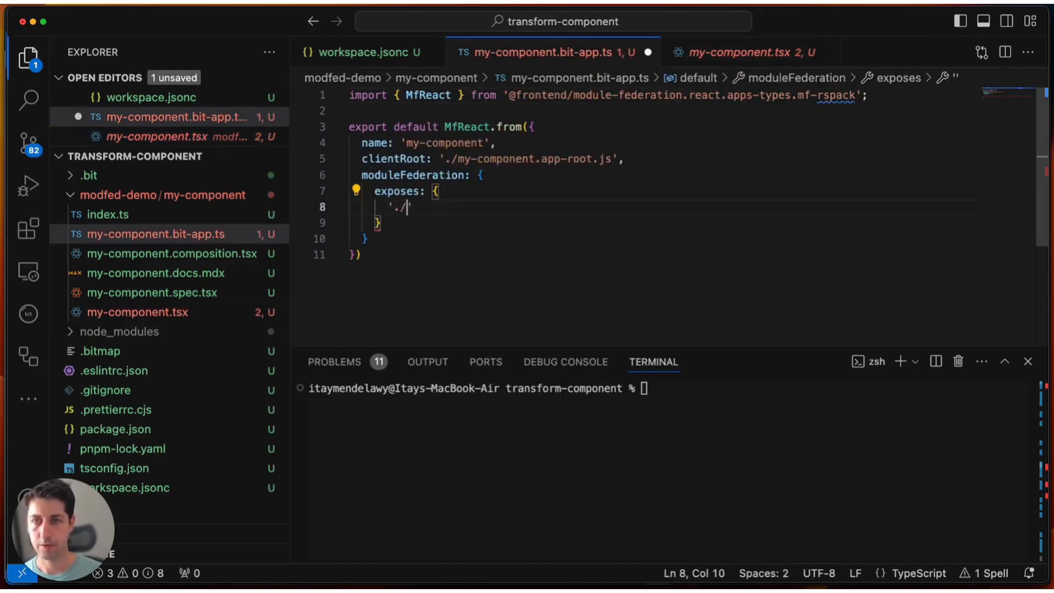
pyautogui.write('my-')
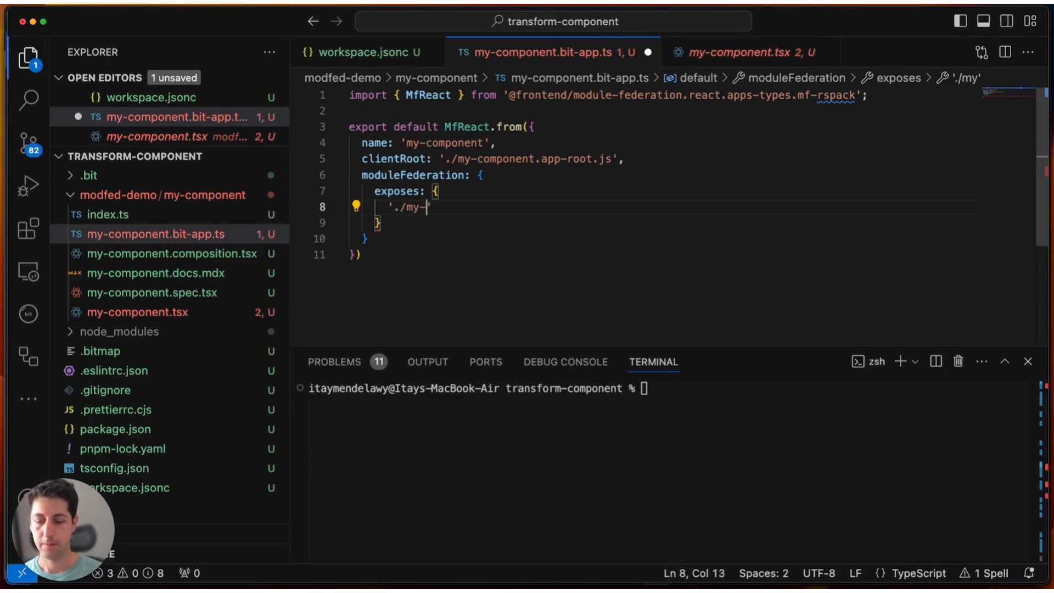
pyautogui.write("component'")
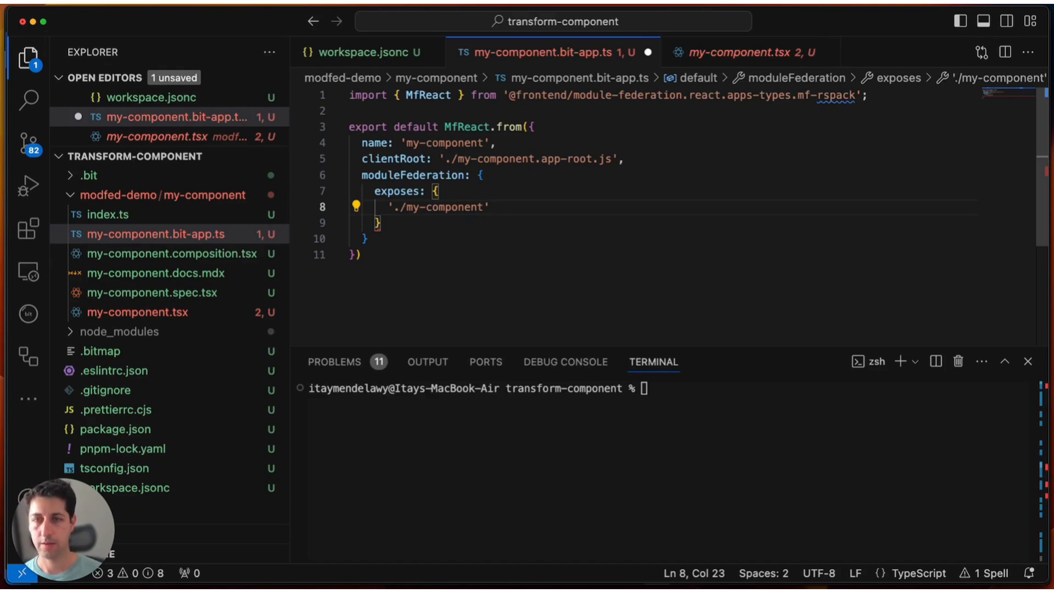
pyautogui.write(": '")
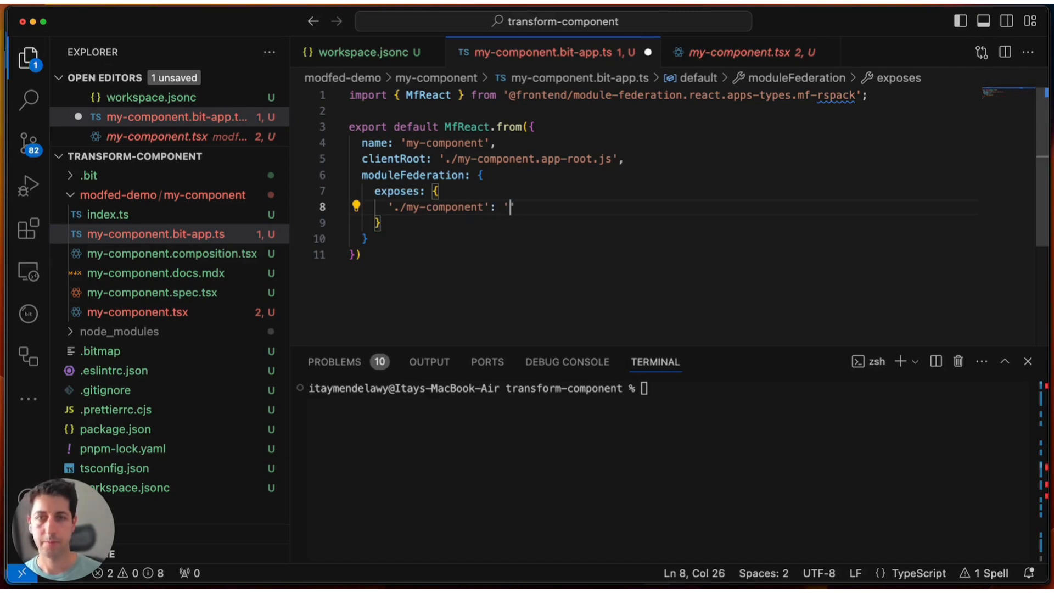
pyautogui.write('./my0')
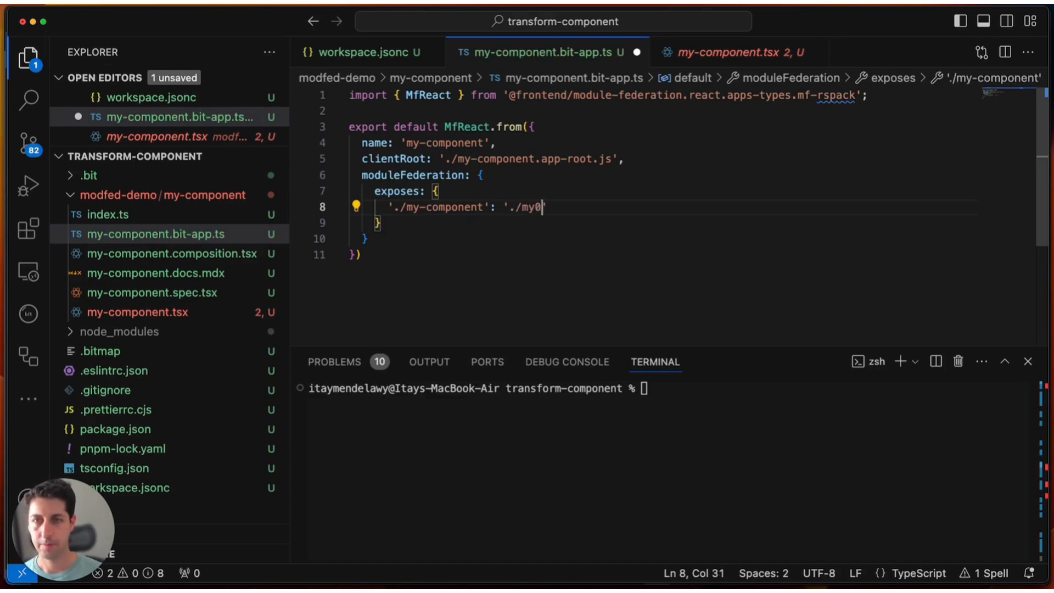
pyautogui.write('-component.')
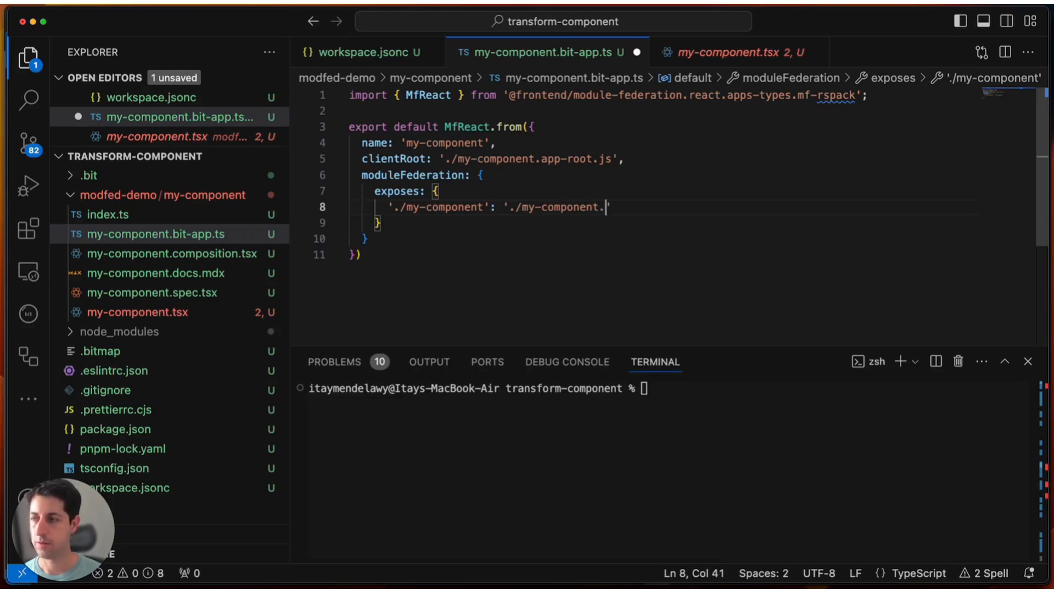
pyautogui.write("js'")
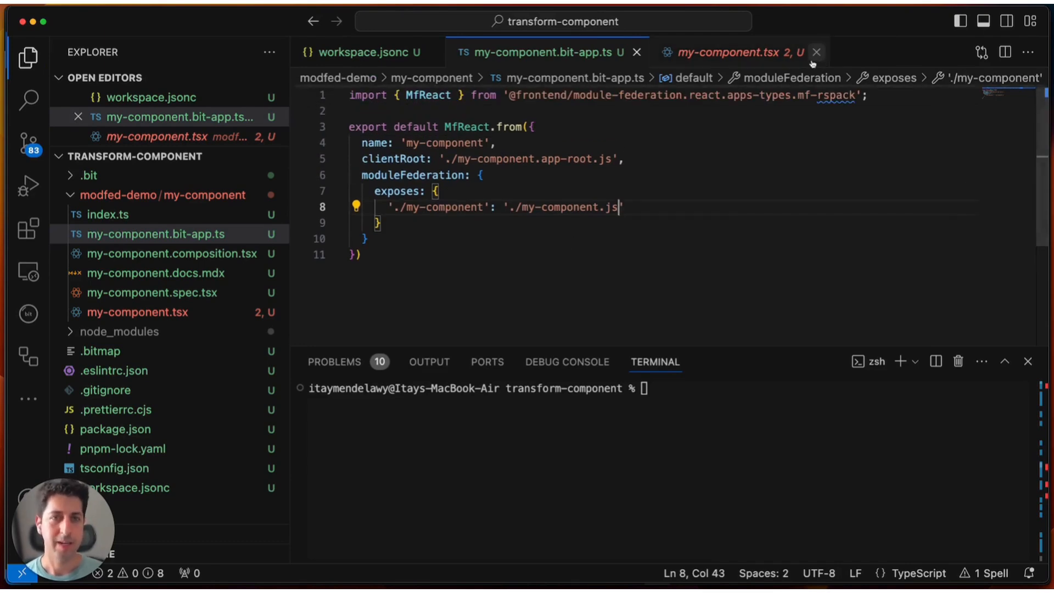
# Step: Create my-component.app-root.ts containing import('./bootstrap.js')
pyautogui.click(816, 51)
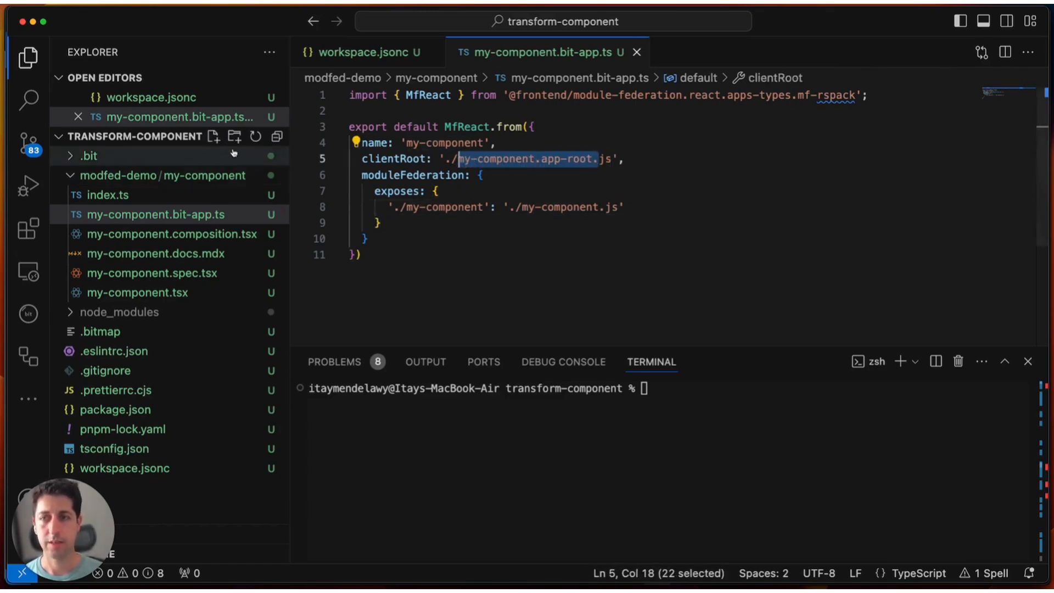
pyautogui.write('my-component.app-root.ts')
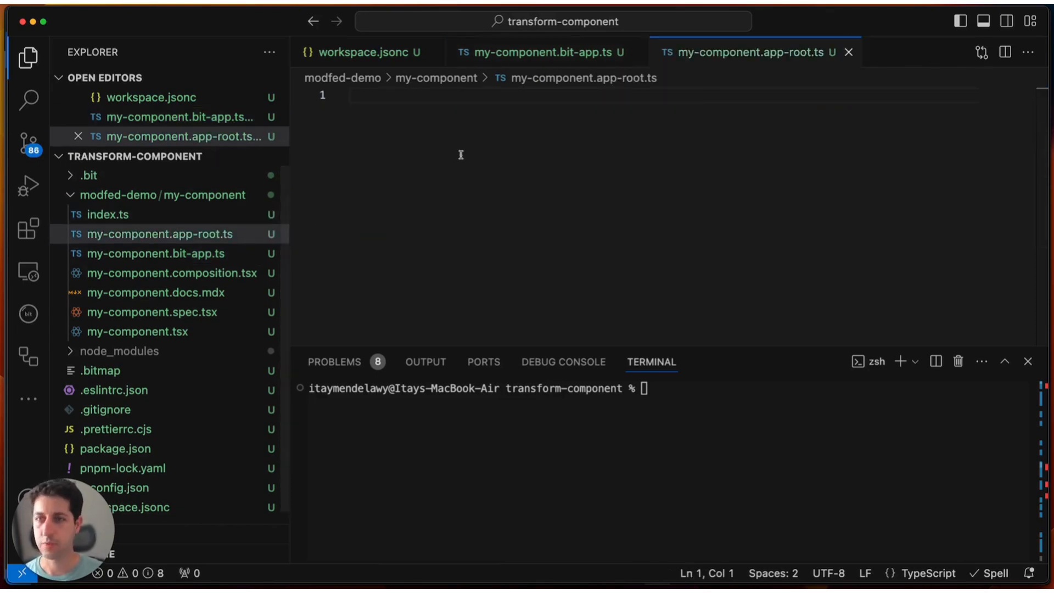
pyautogui.write('import')
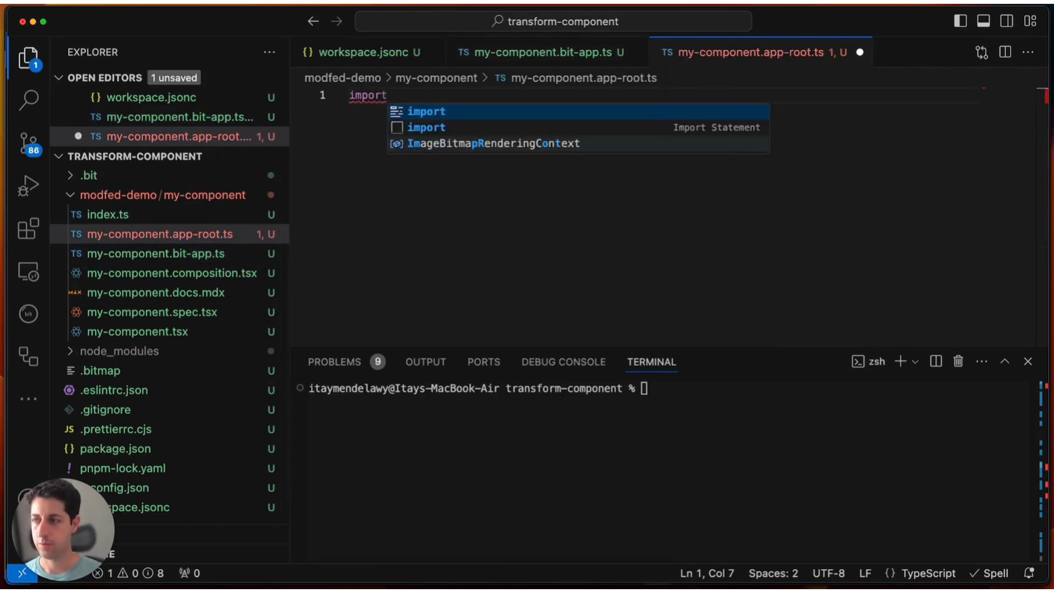
pyautogui.write("('./")
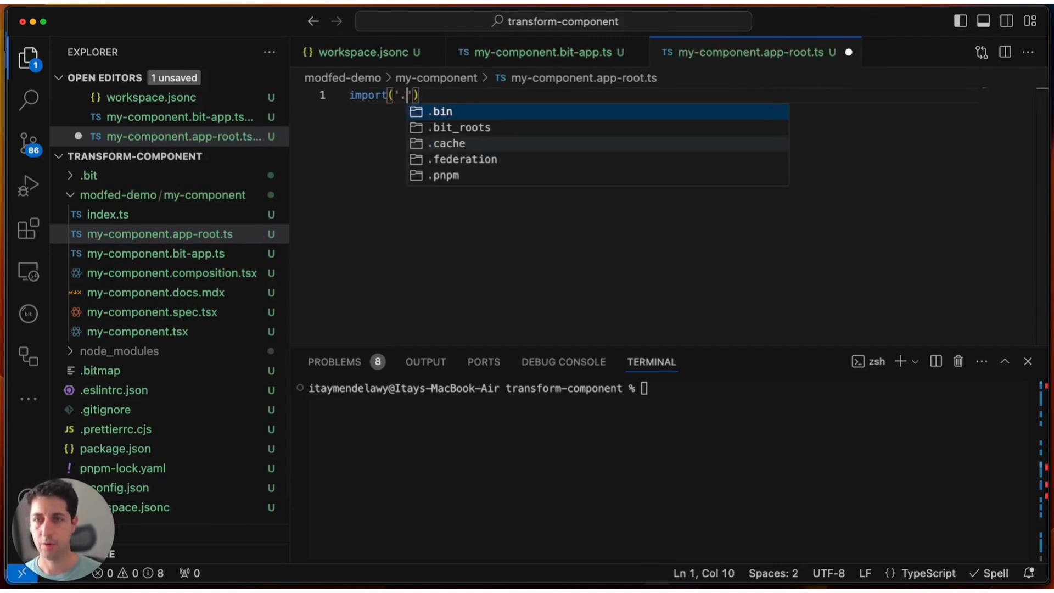
pyautogui.write('/bo')
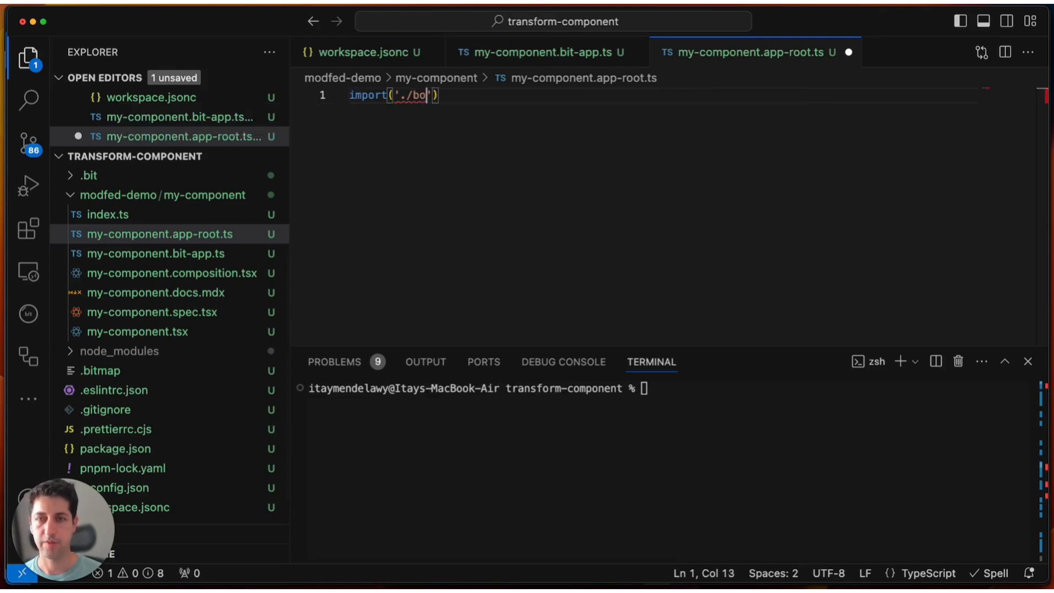
pyautogui.write('otstrap.js')
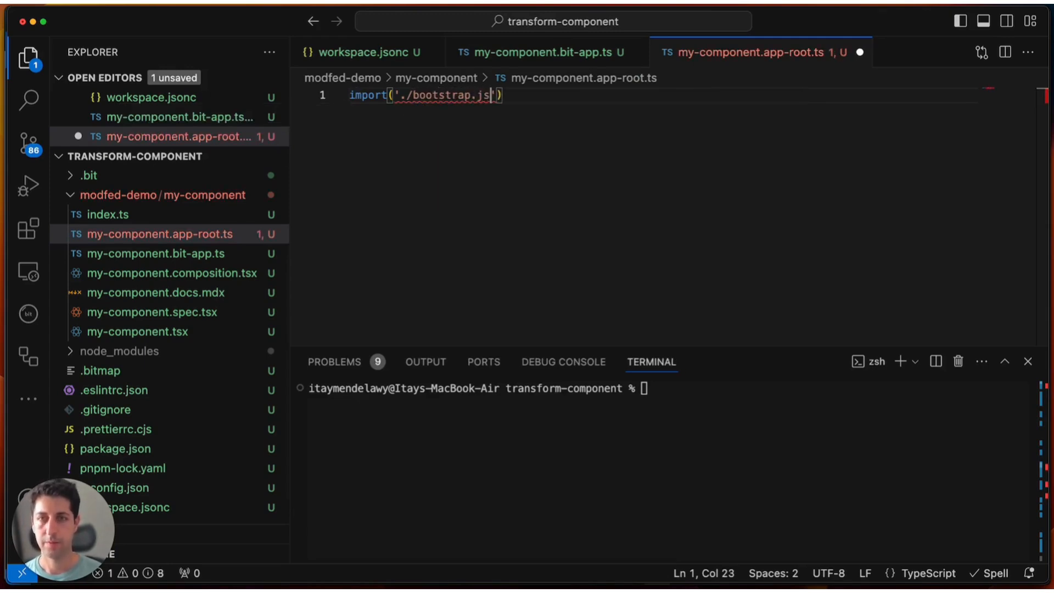
pyautogui.doubleClick(443, 94)
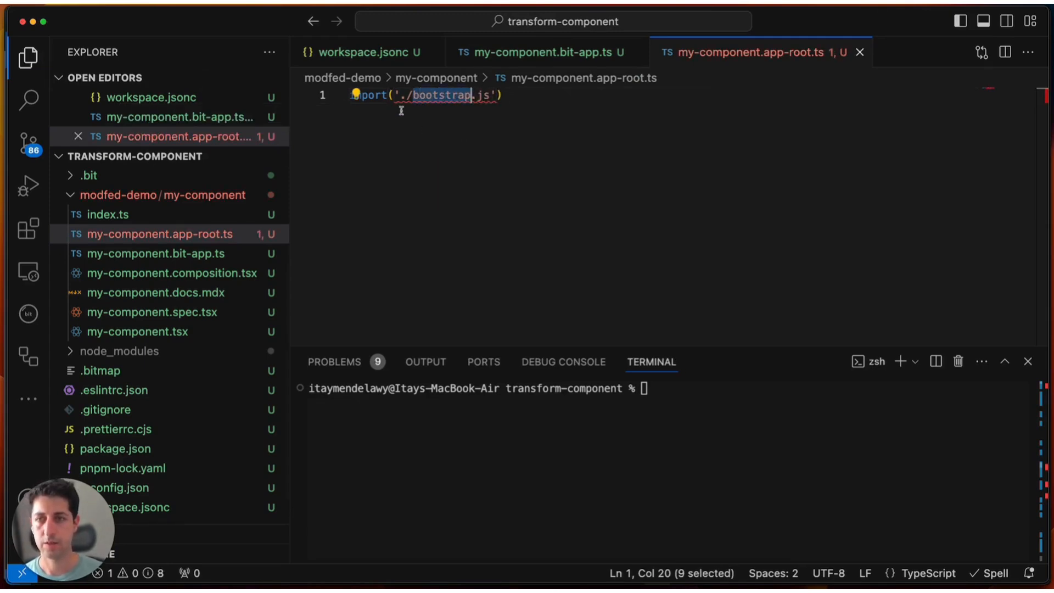
# Step: Create bootstrap.tsx rendering MyComponent inside StrictMode via createRoot on the root element
pyautogui.click(213, 156)
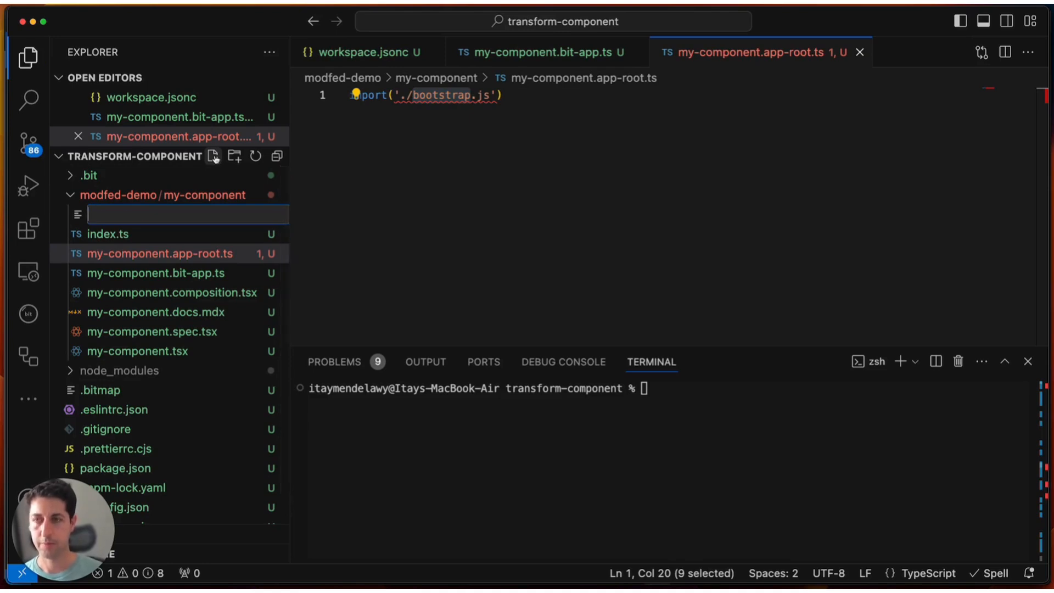
pyautogui.write('bootstrap.tsx')
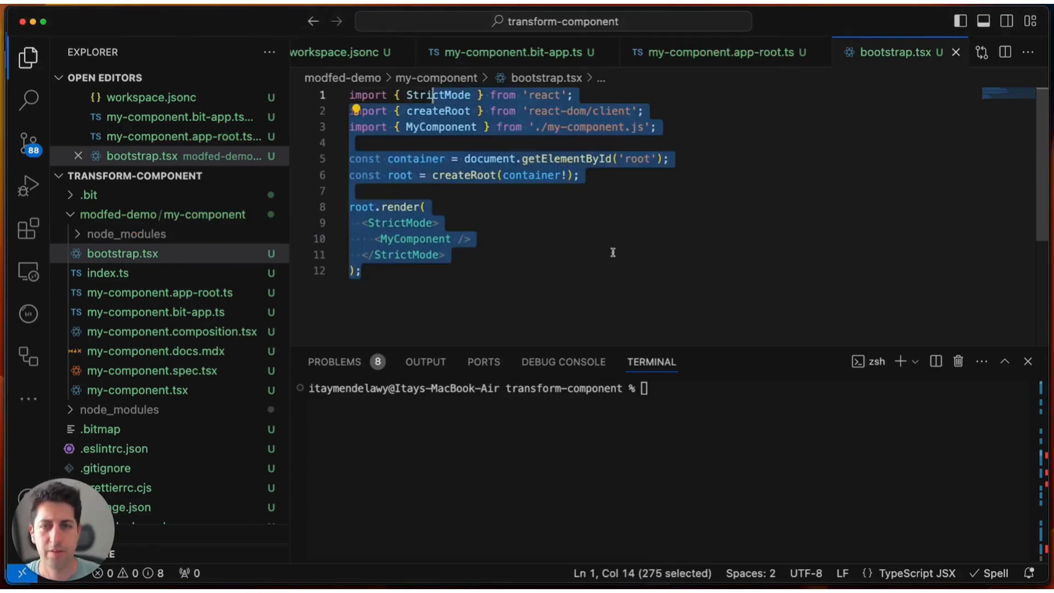
pyautogui.click(445, 254)
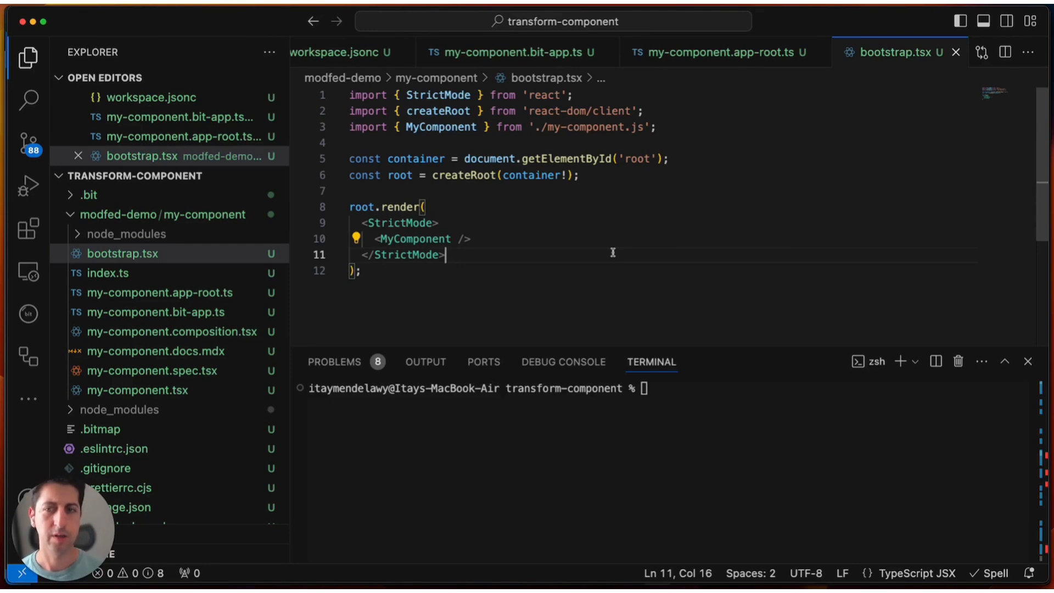
pyautogui.moveTo(487, 254)
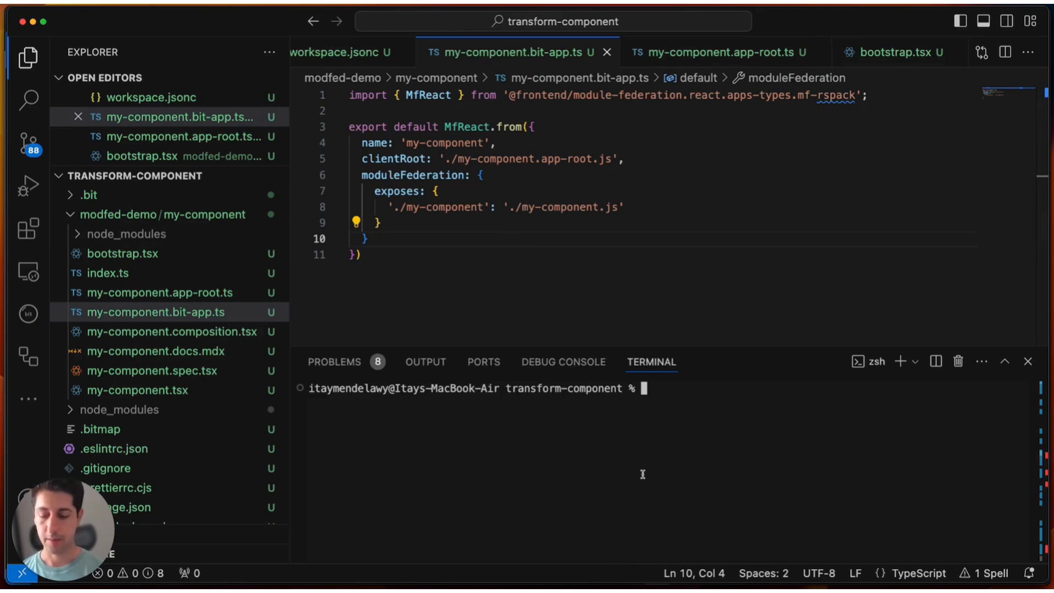
# Step: Run 'bit app list' then 'bit run my-component' to start the dev server at localhost:3000
pyautogui.write('bit app list')
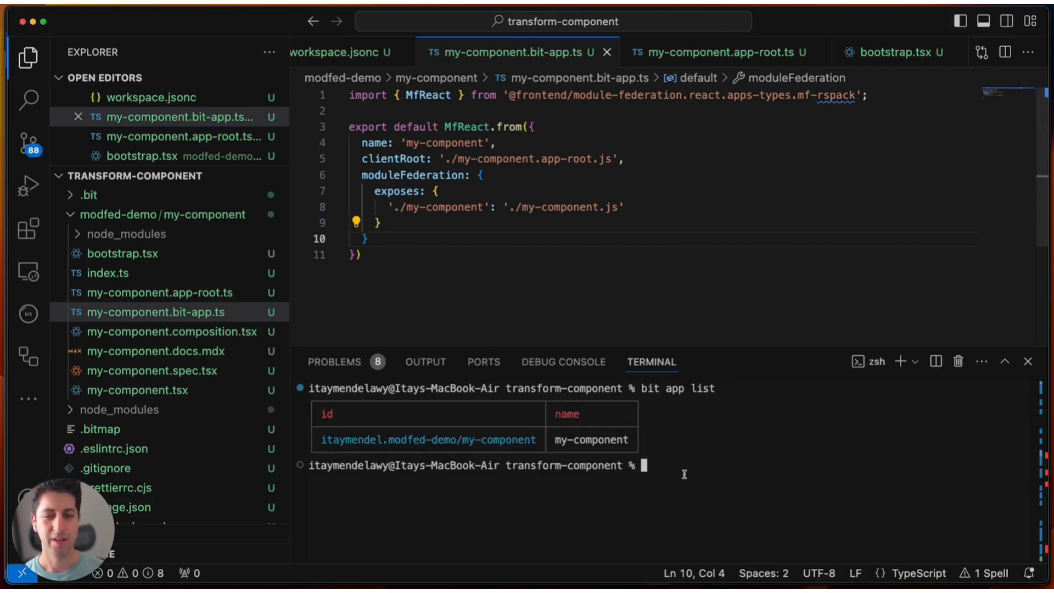
pyautogui.write('bit run my-component')
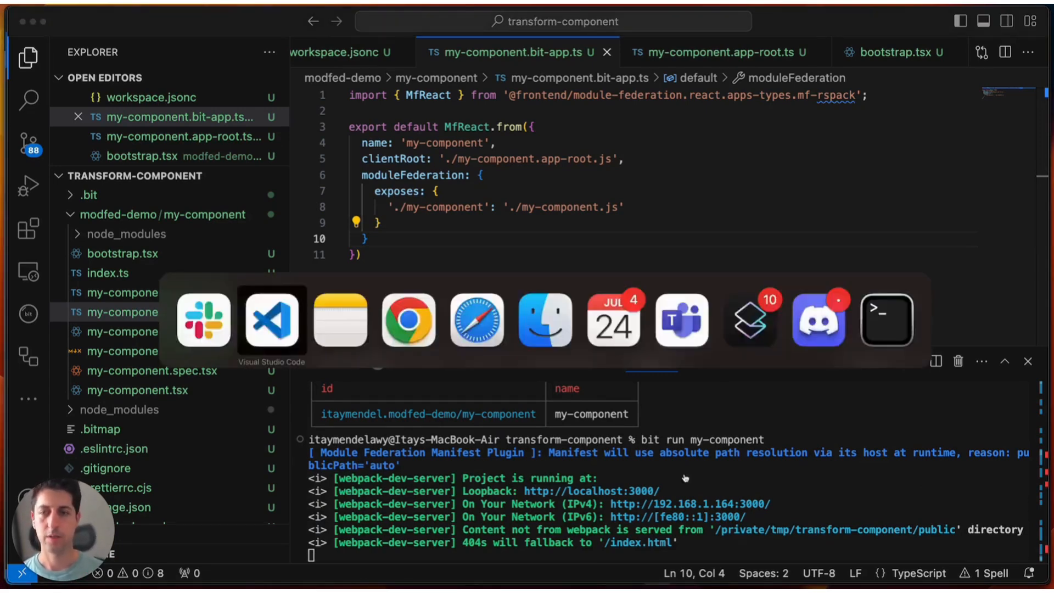
# Step: Browse to localhost:3000/mf-manifest.json in Chrome and scroll through the manifest
pyautogui.click(408, 320)
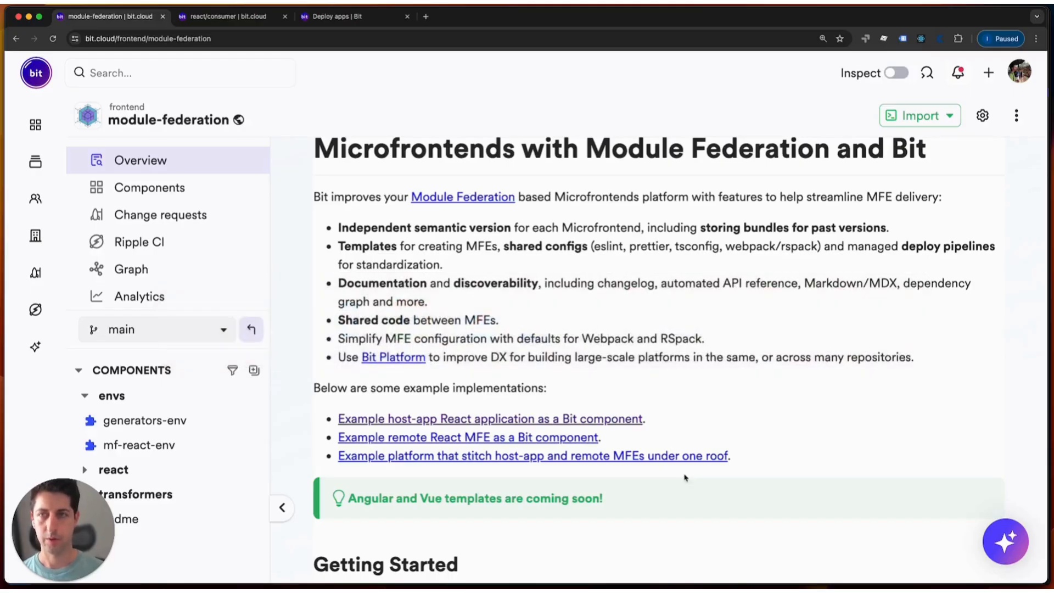
pyautogui.click(548, 17)
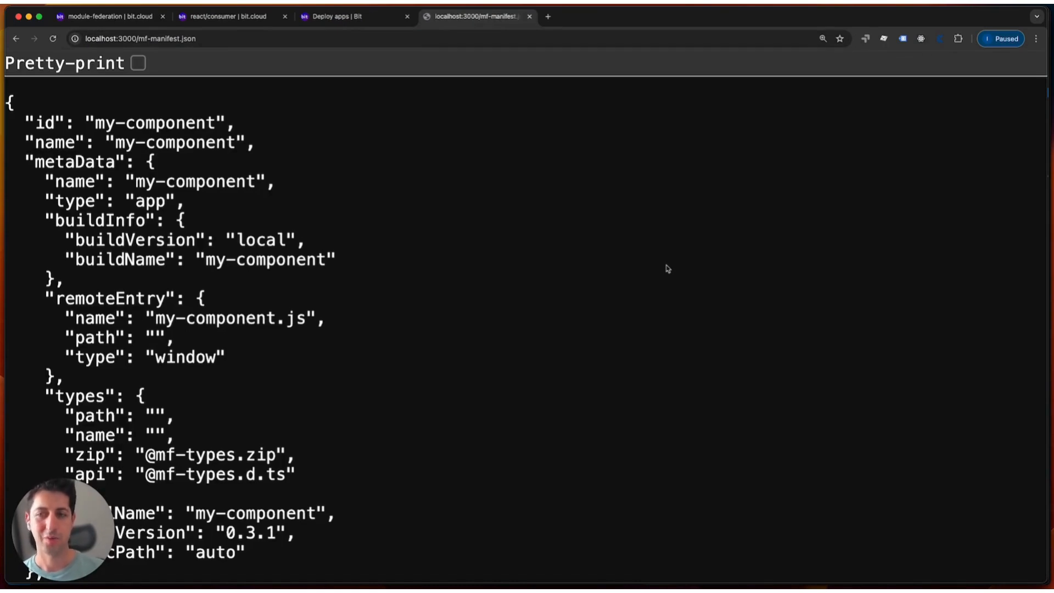
pyautogui.moveTo(529, 184)
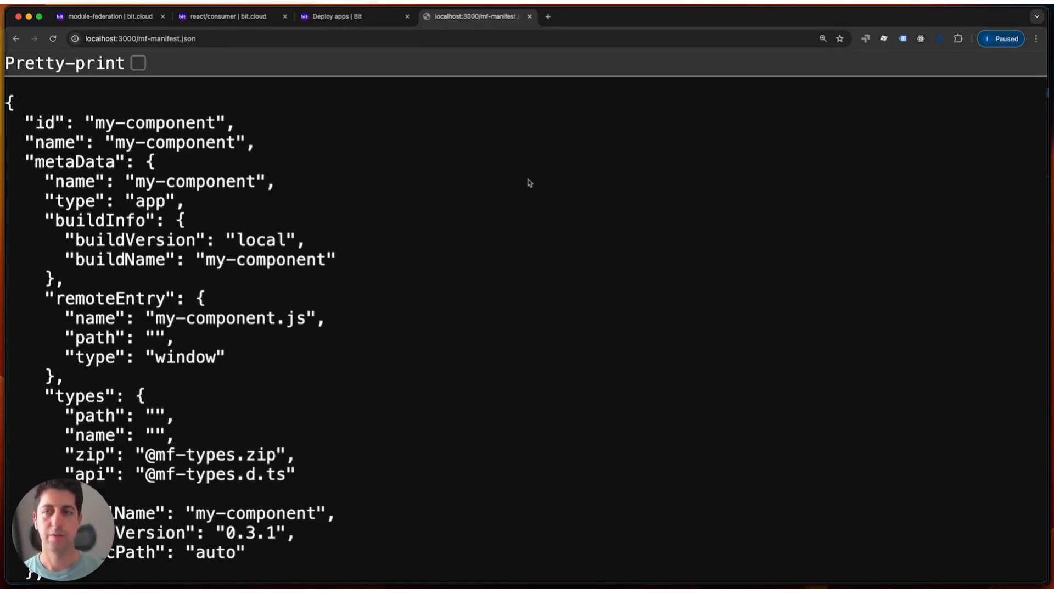
pyautogui.scroll(-3)
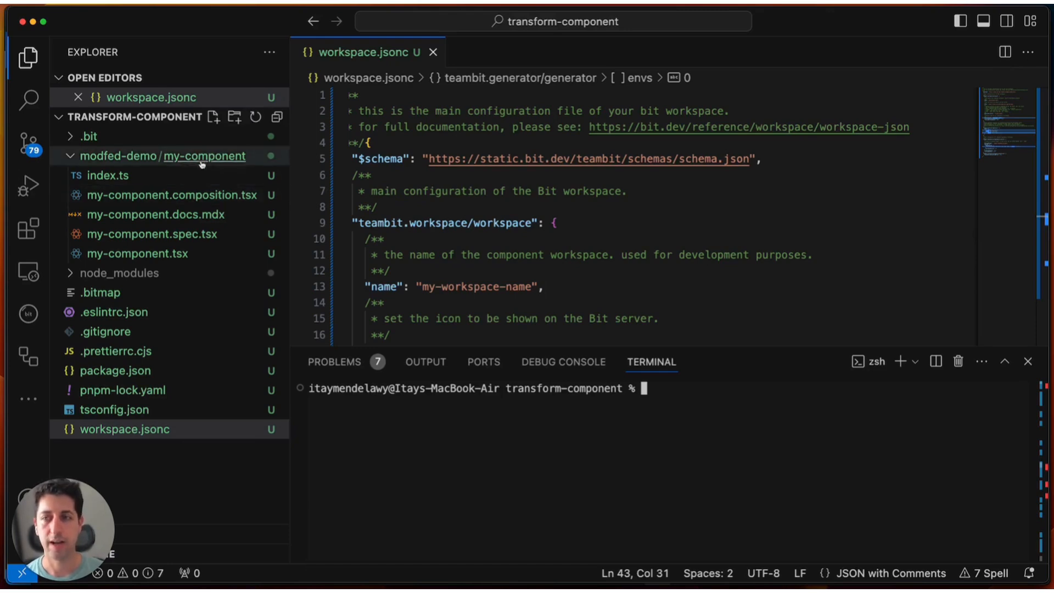
# Step: Create my-component.bit-app.ts in the component folder and open it for editing
pyautogui.click(214, 117)
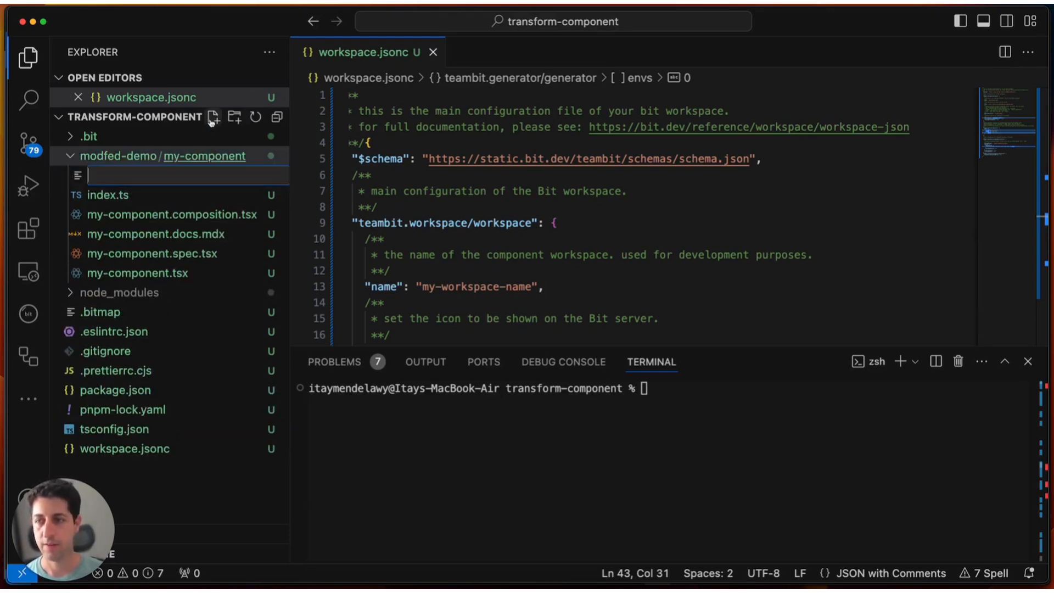
pyautogui.write('my-component.')
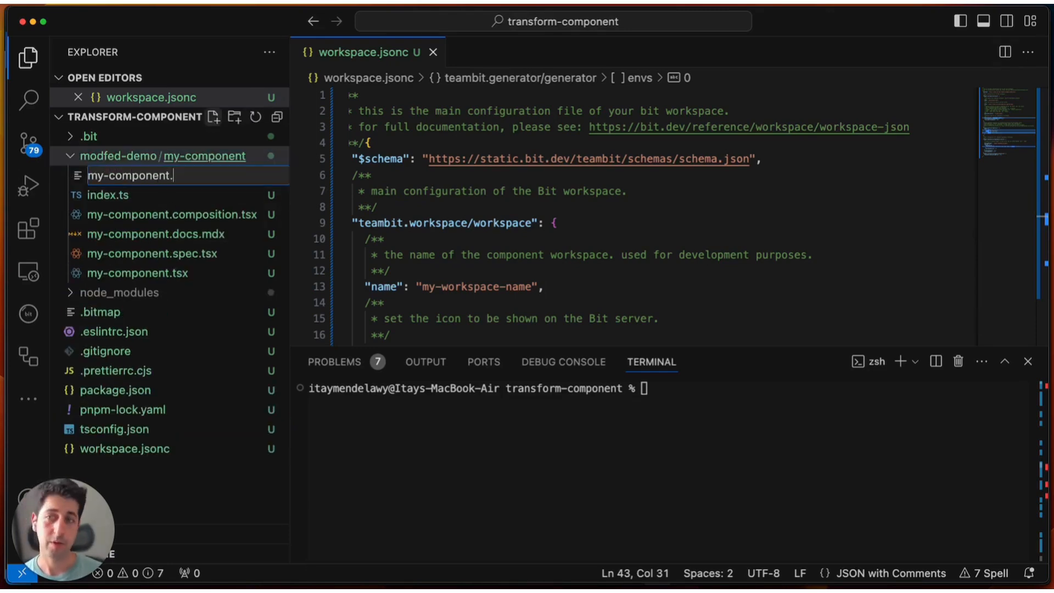
pyautogui.write('bit-app.ts')
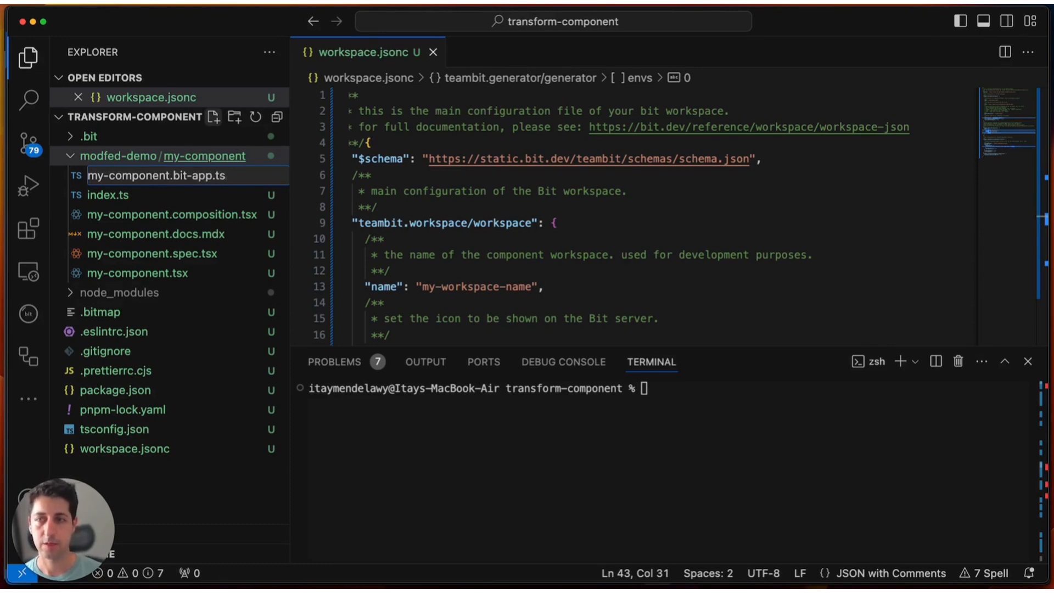
pyautogui.click(178, 175)
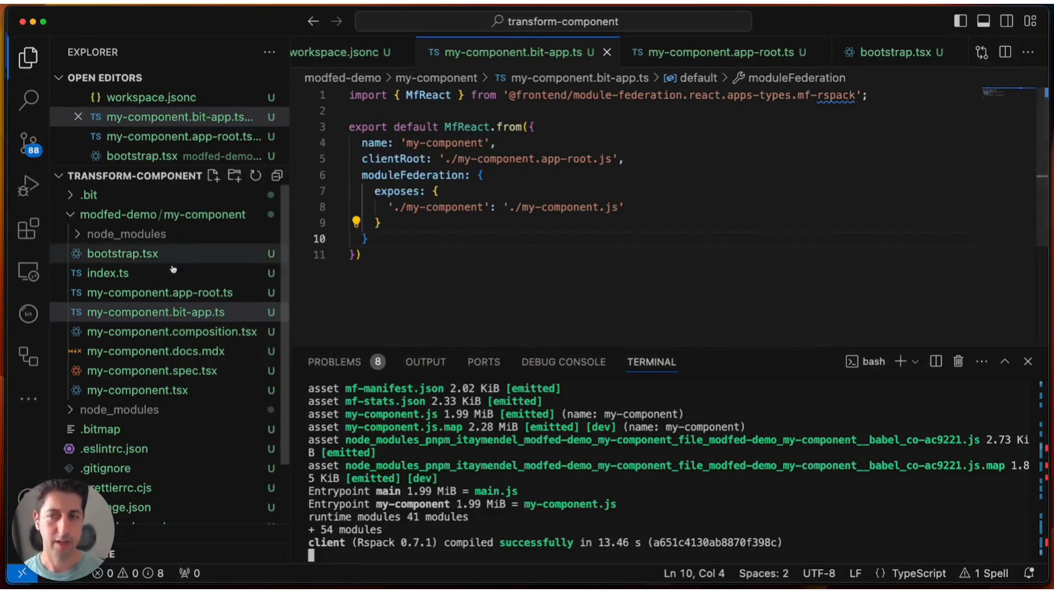
# Step: Check index.ts exports, stop the dev server and clean the terminal
pyautogui.click(106, 292)
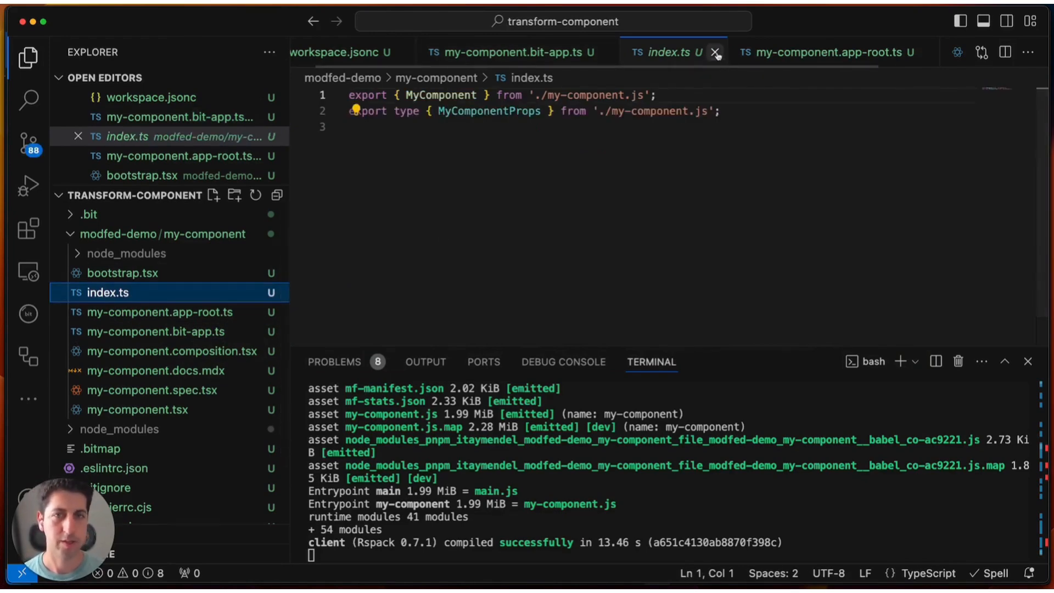
pyautogui.click(715, 53)
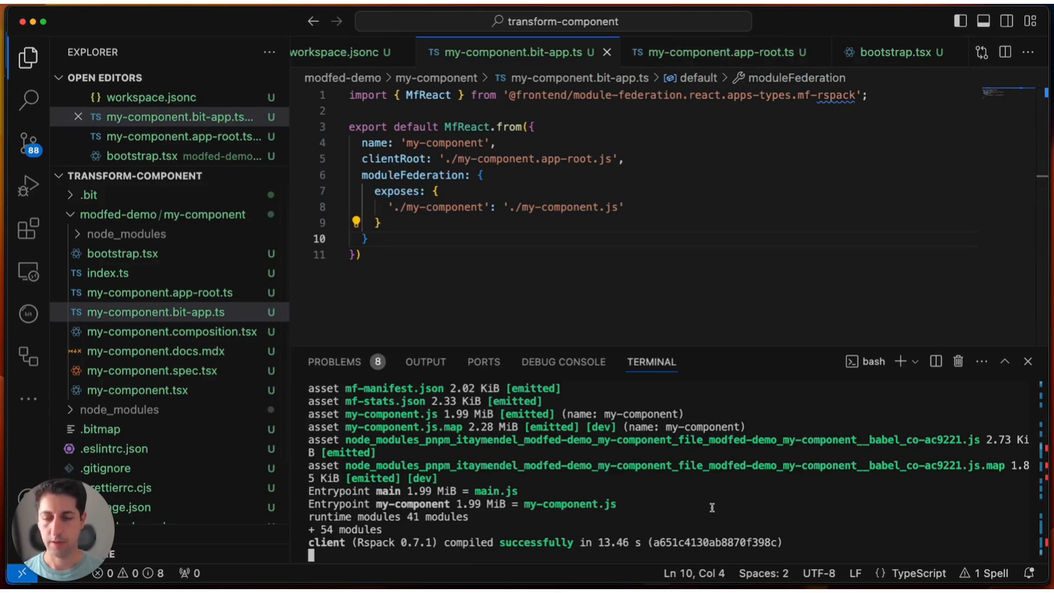
pyautogui.press('ctrl+c')
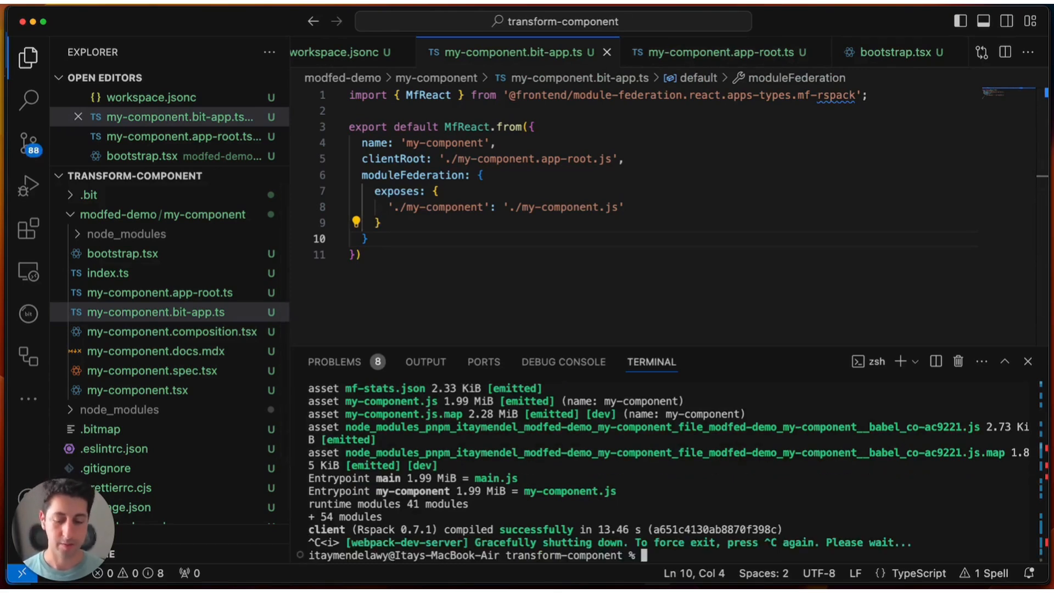
pyautogui.write('clean')
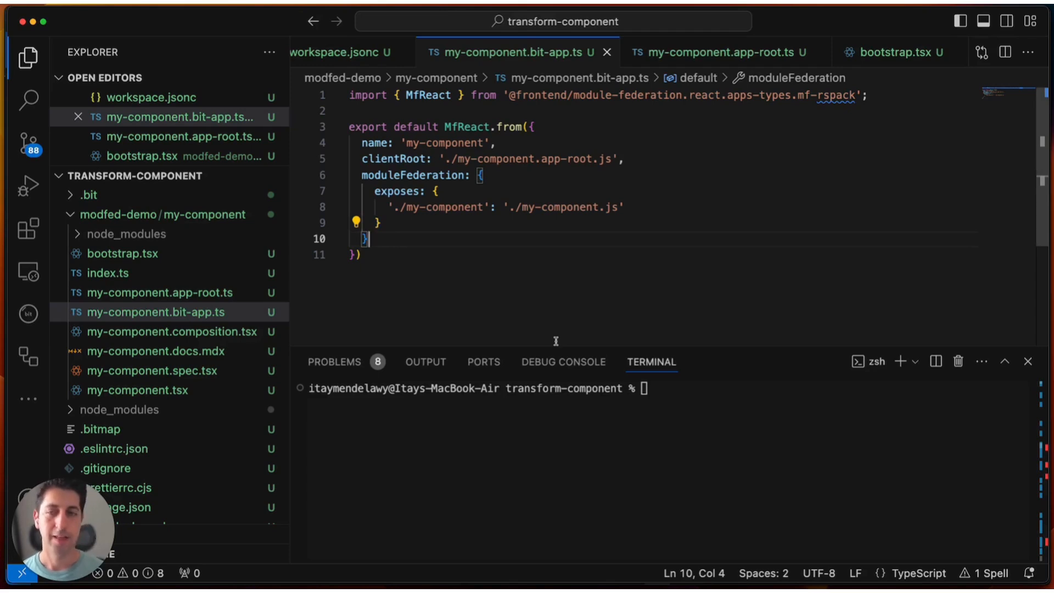
# Step: Add a deploy property after the moduleFederation block via the IntelliSense suggestion
pyautogui.write(',')
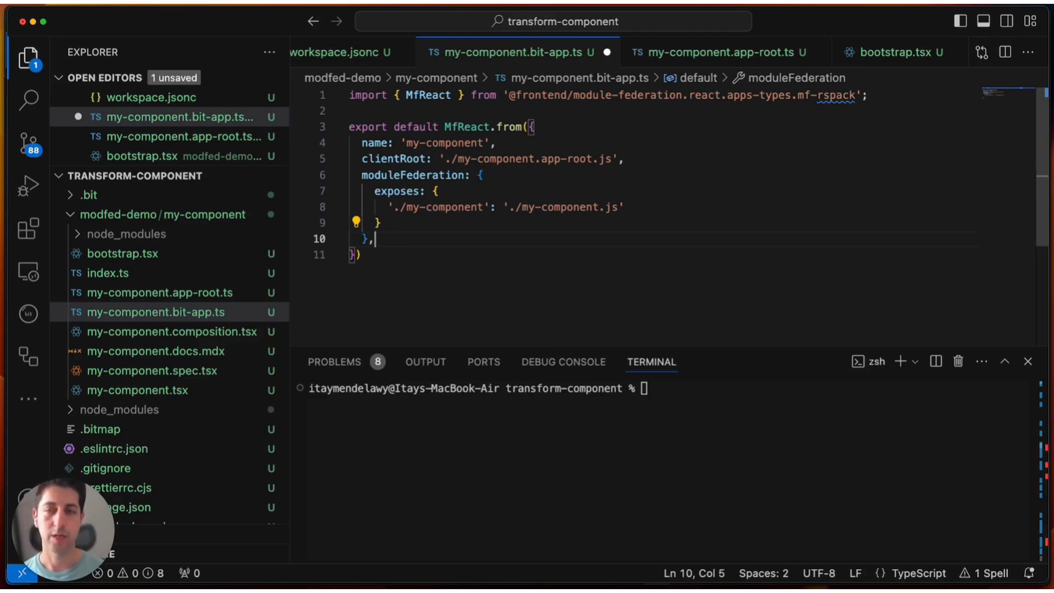
pyautogui.write('dp')
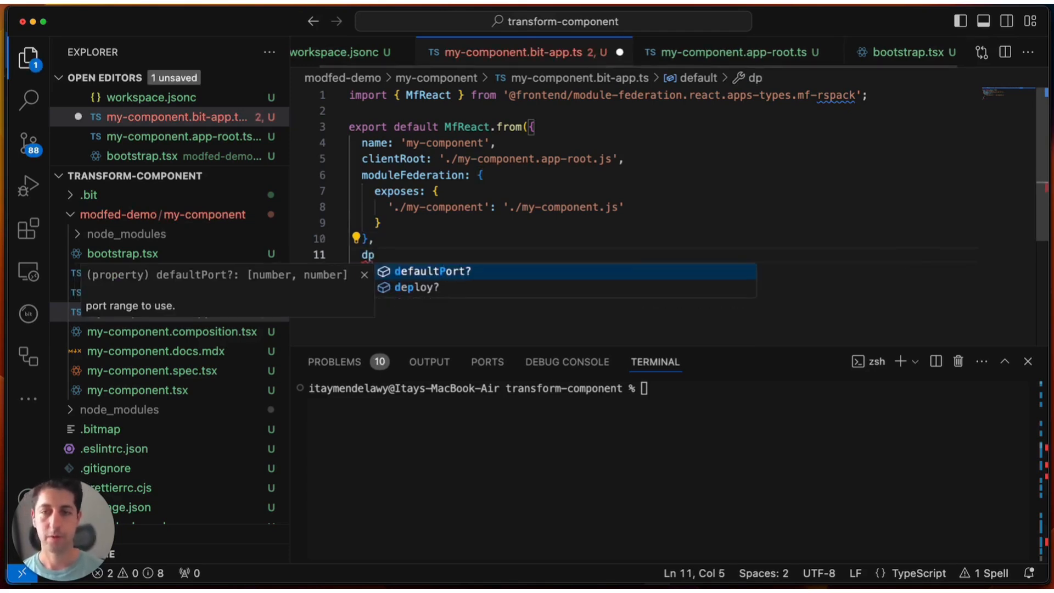
pyautogui.press('Down')
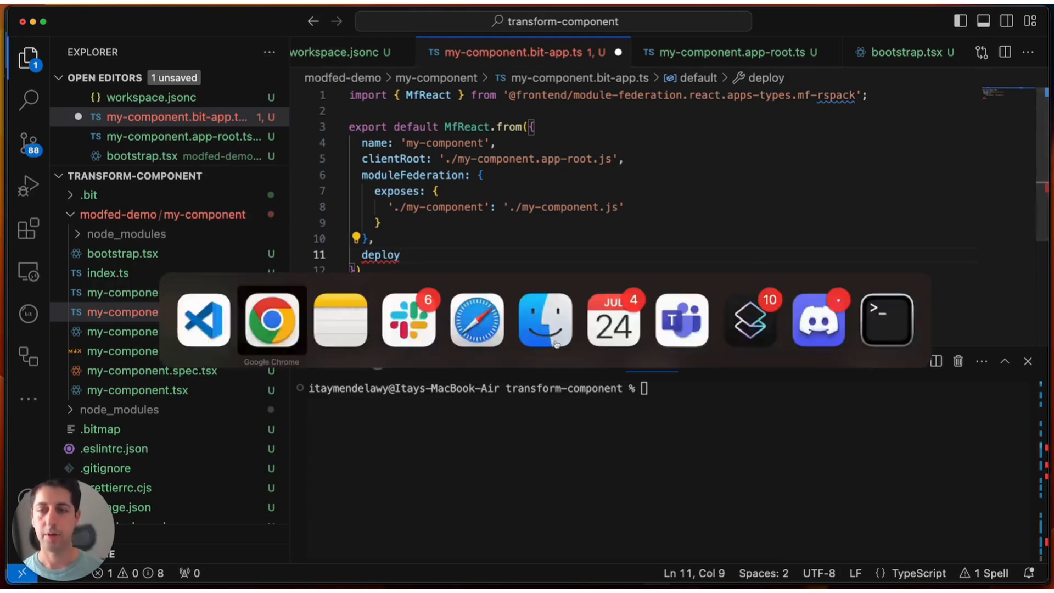
# Step: Review Bit's 'Deploy apps' documentation and its listed official deployers in Chrome
pyautogui.click(271, 319)
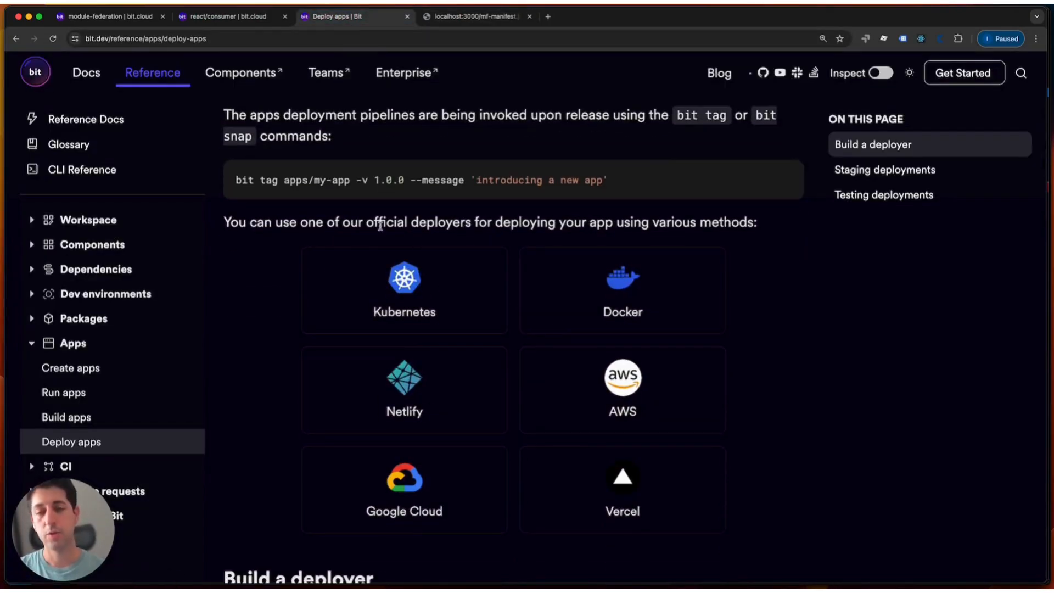
pyautogui.scroll(-3)
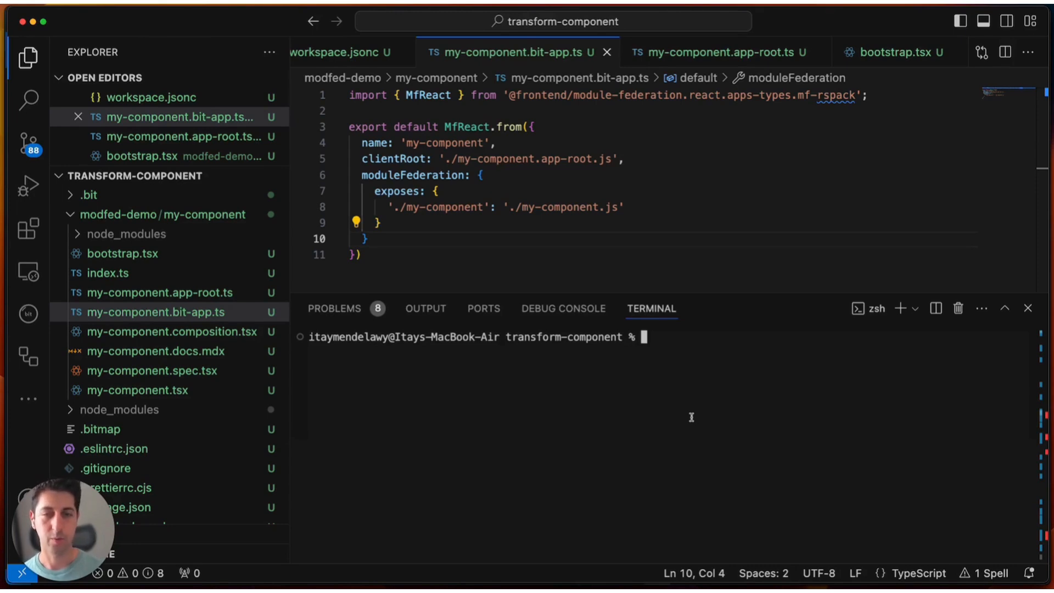
# Step: Run bit tag -m 'first revision' --build so my-component becomes version 0.0.1, then clear the terminal
pyautogui.write('bit tag -')
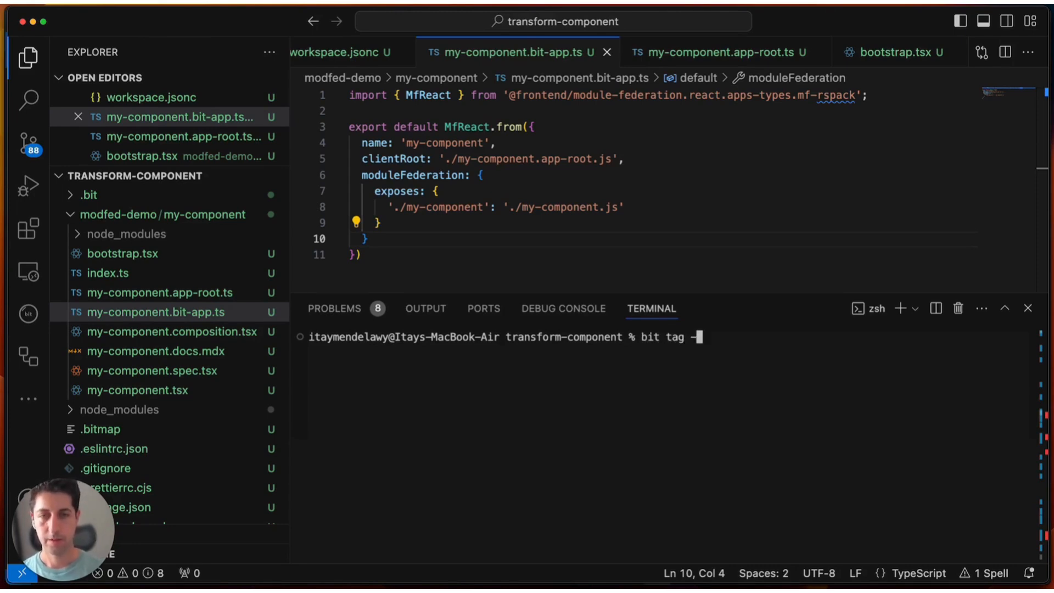
pyautogui.write("m 'first revisio")
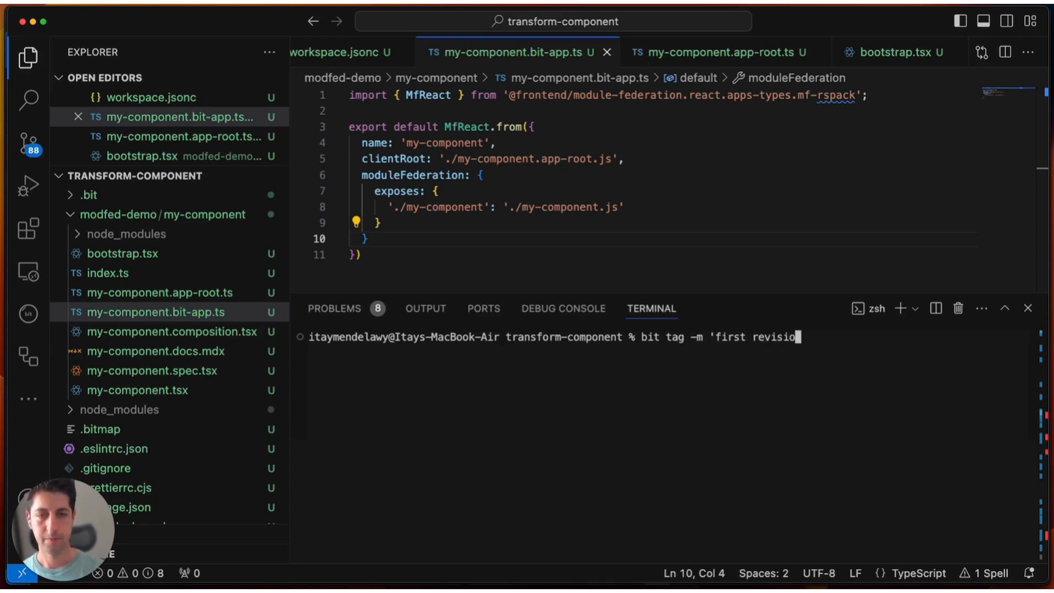
pyautogui.write("' --build")
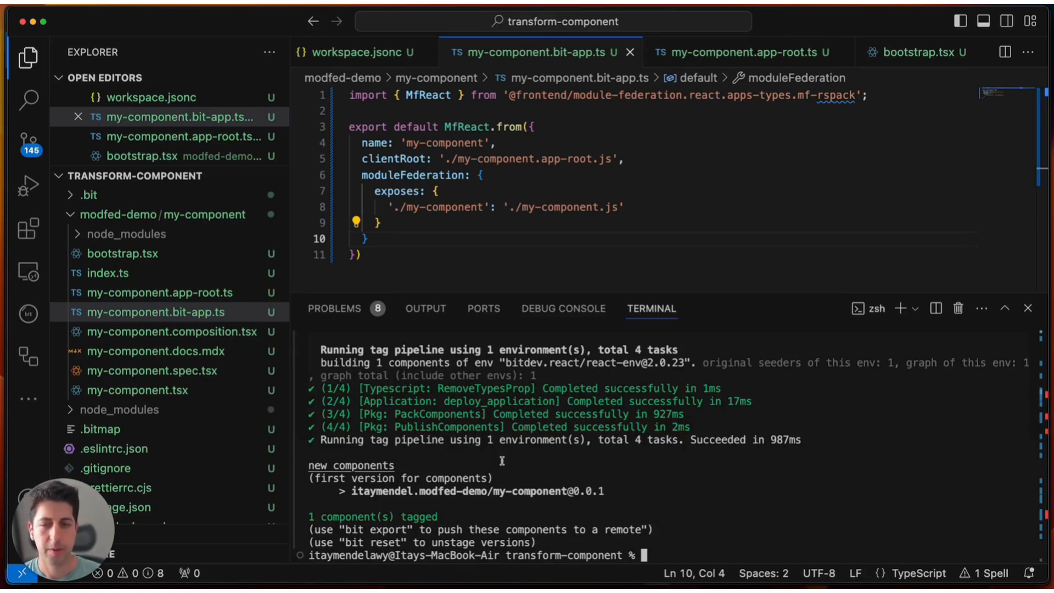
pyautogui.click(538, 401)
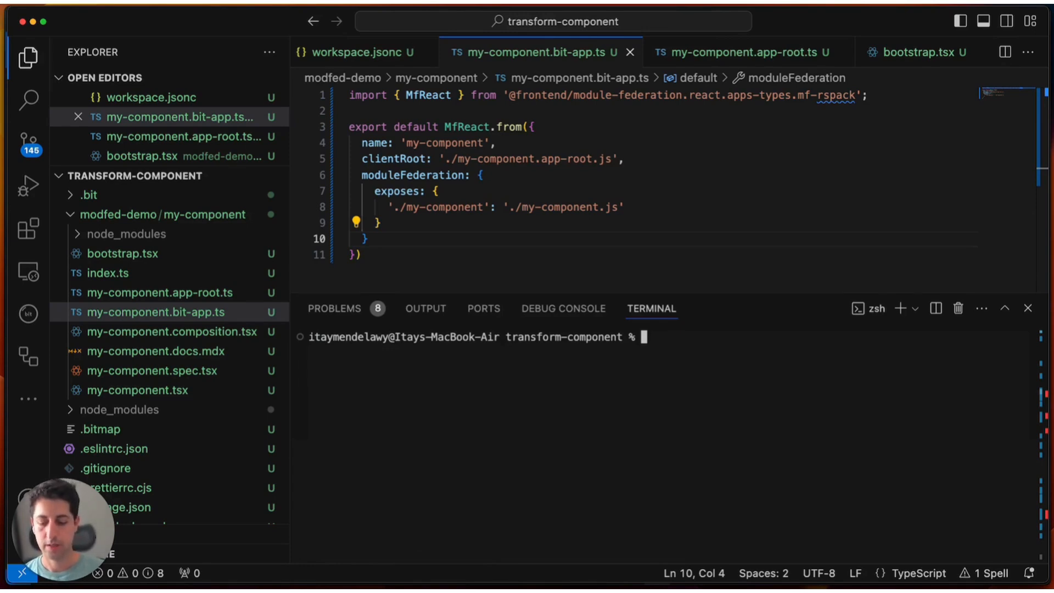
# Step: Run bit artifacts my-component and highlight the build_application (app-bundle) line in the output
pyautogui.write('bit artifacts my-com')
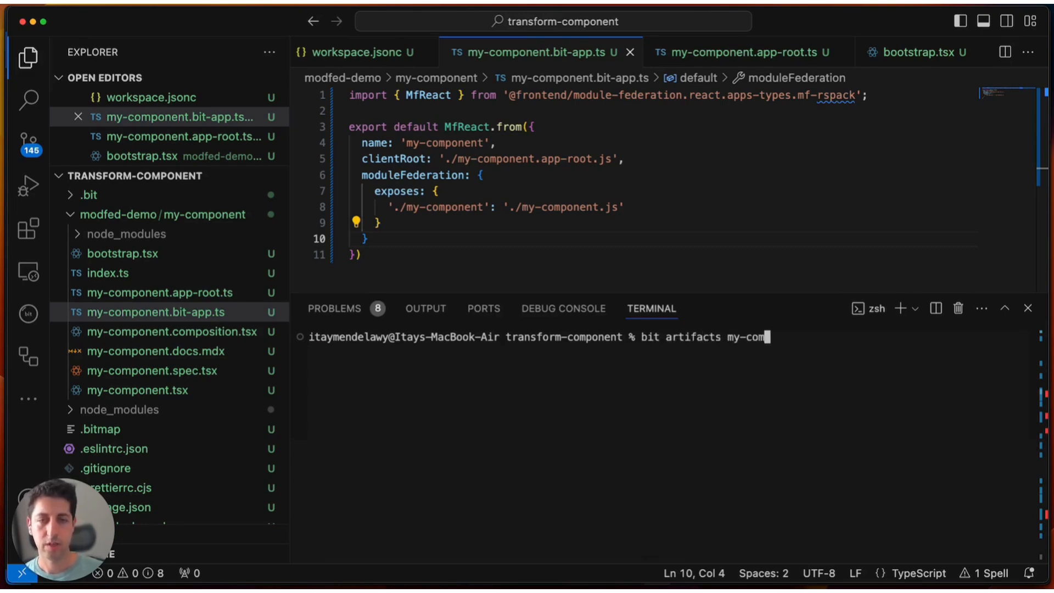
pyautogui.write('ponents')
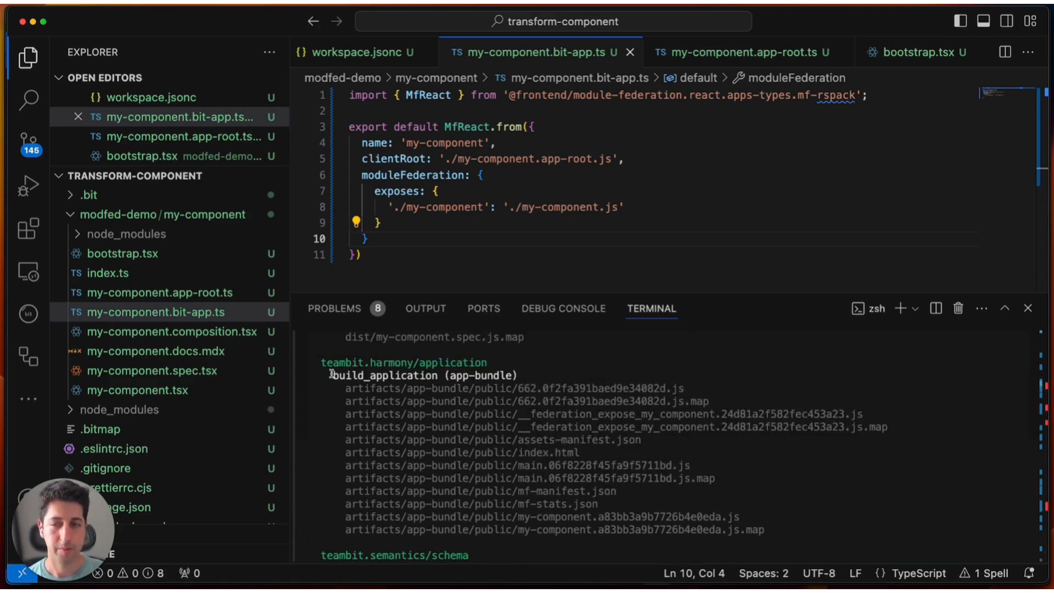
pyautogui.doubleClick(424, 375)
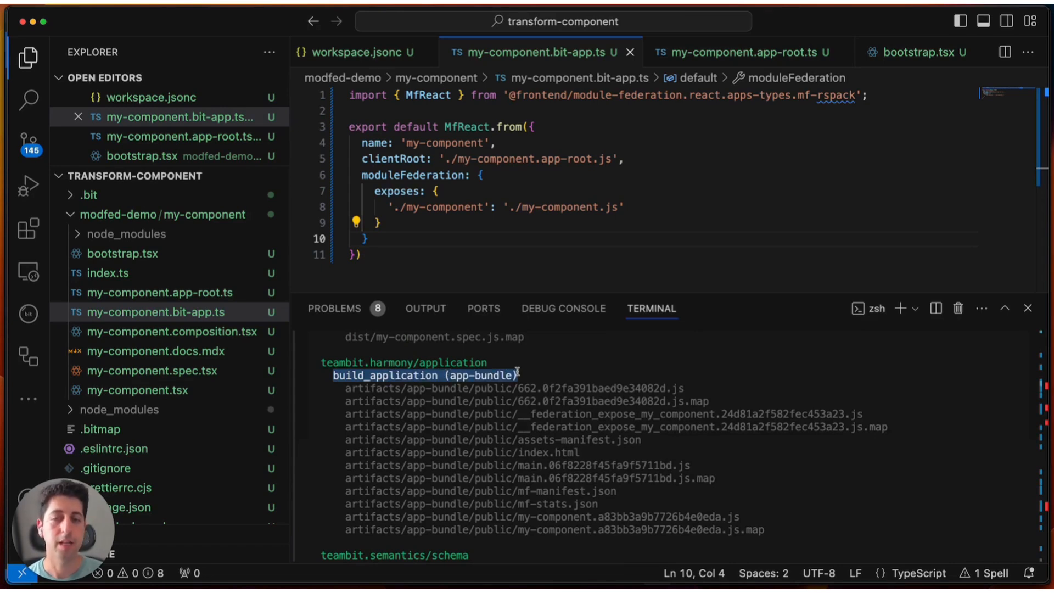
pyautogui.moveTo(345, 388); pyautogui.dragTo(755, 516)
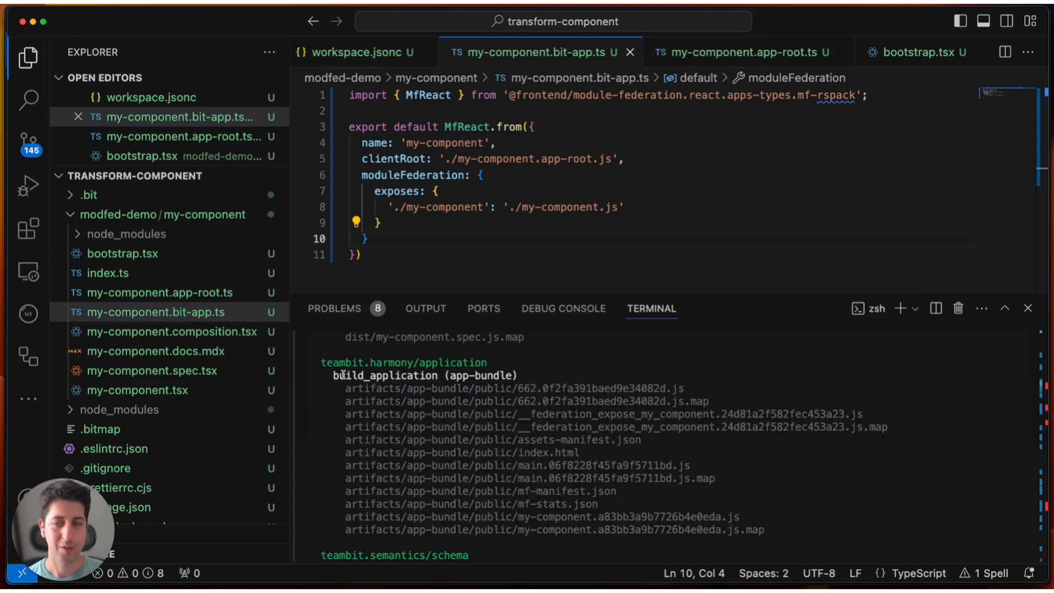
pyautogui.scroll(-3)
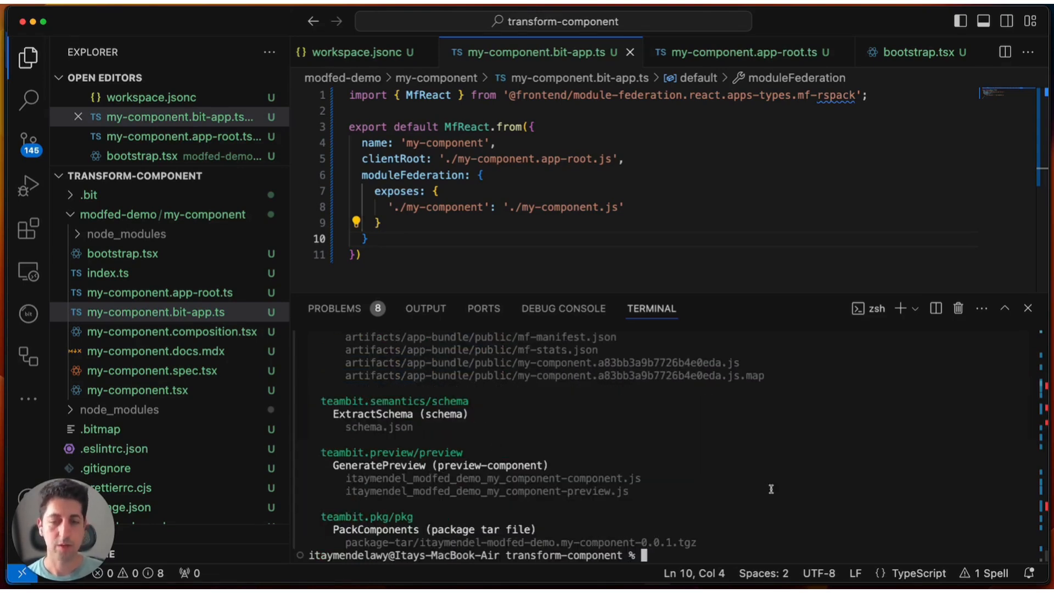
# Step: Export my-component's build_application artifacts with --out-dir bundle and inspect the new bundle folder
pyautogui.write('bit artifacts my-component')
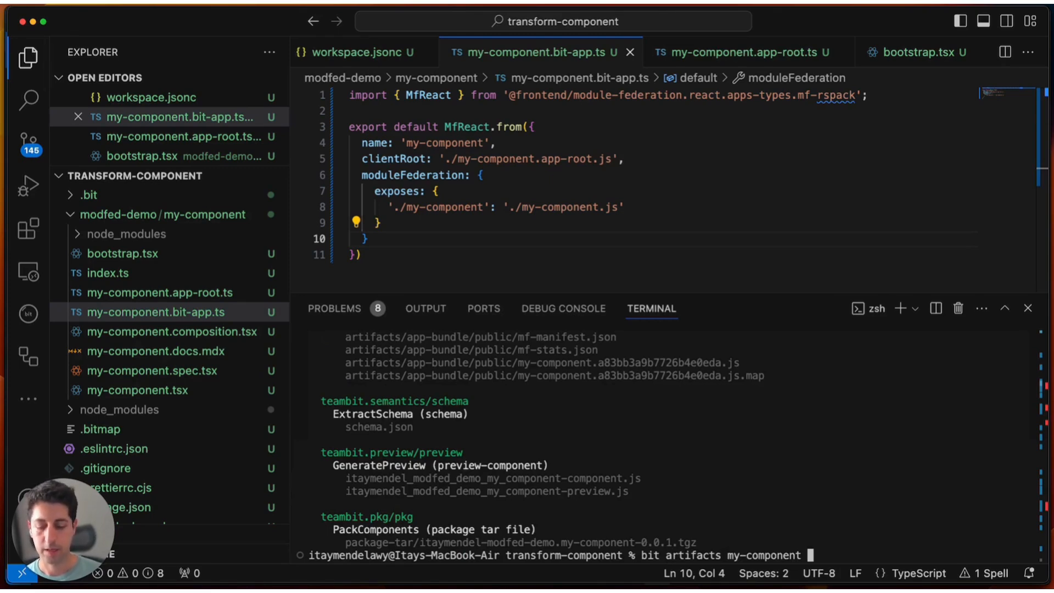
pyautogui.write('--task build_application')
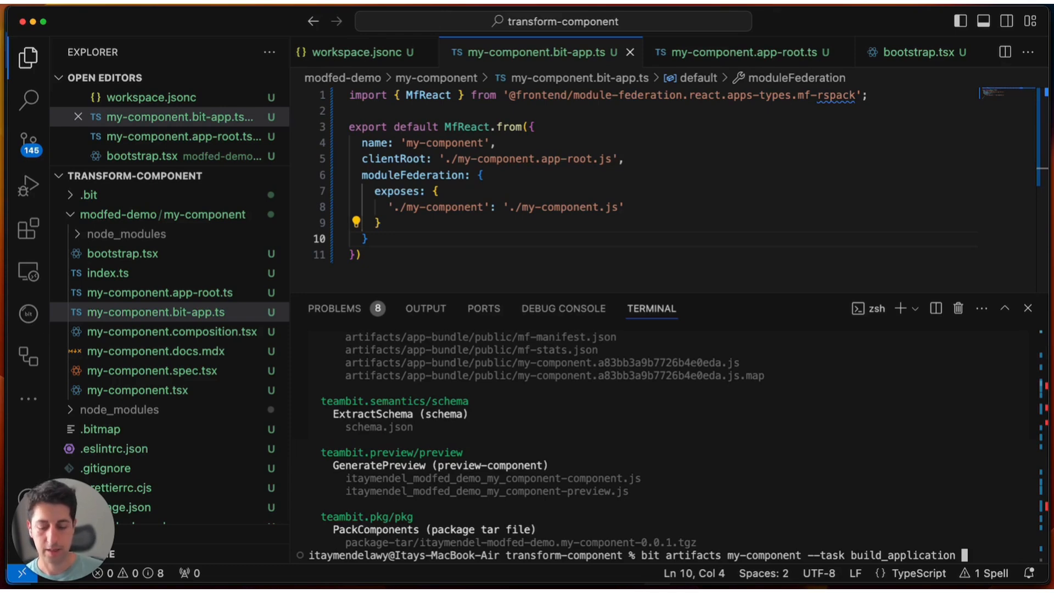
pyautogui.write('--out-d')
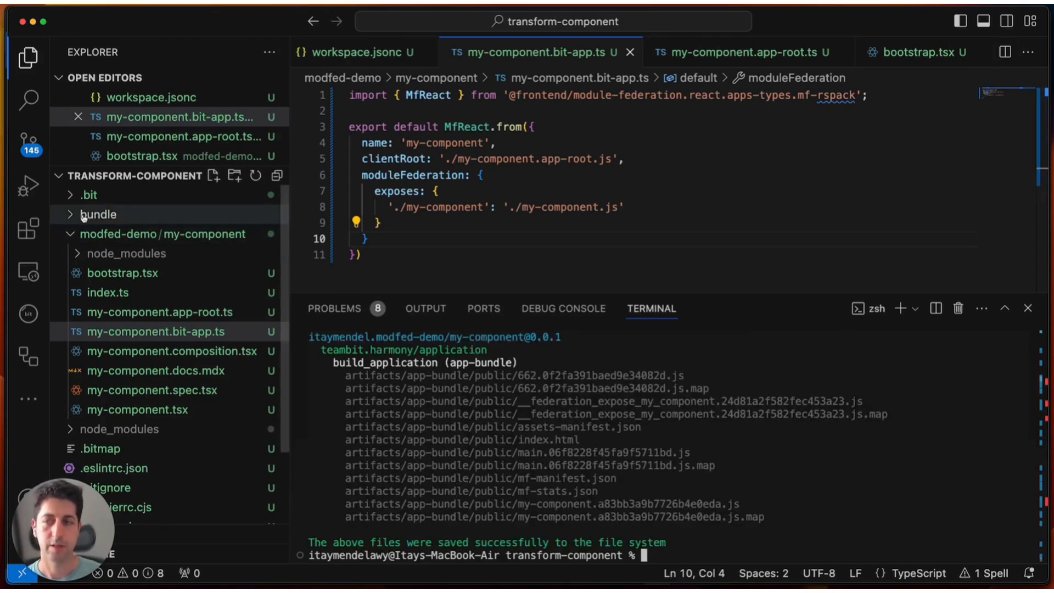
pyautogui.click(98, 214)
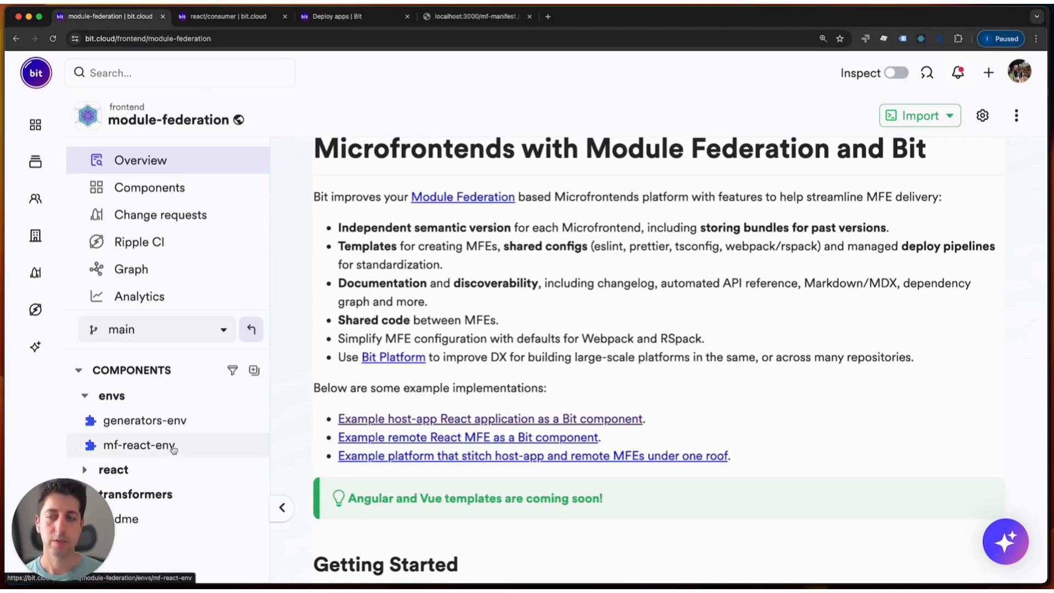
pyautogui.click(140, 445)
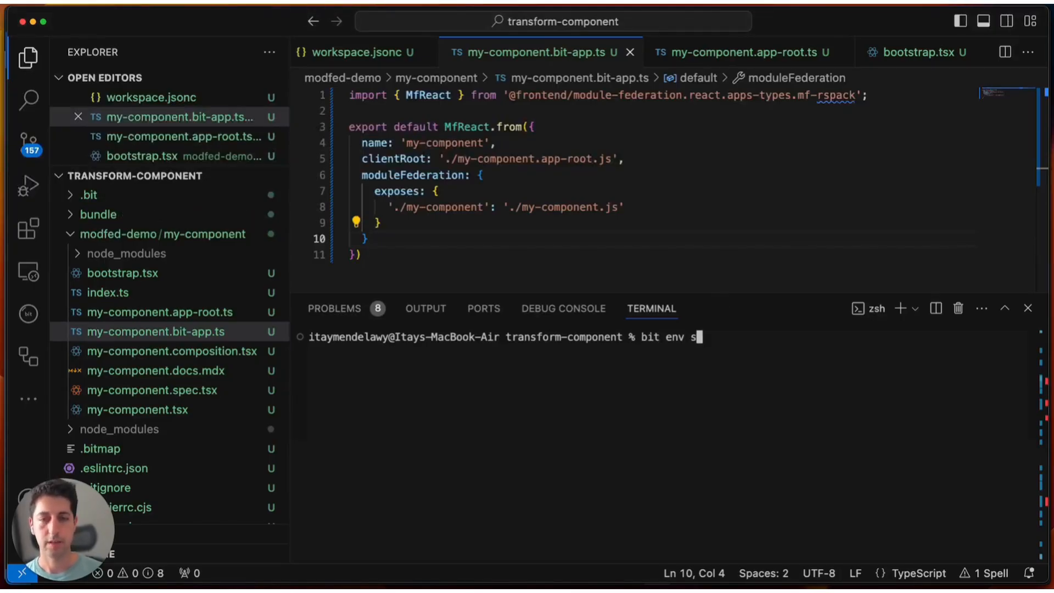
# Step: Run bit env set my-component frontend.module-federation/envs/mf-react-env
pyautogui.write('et my-component frontend.module-federation/envs/mf-react-env')
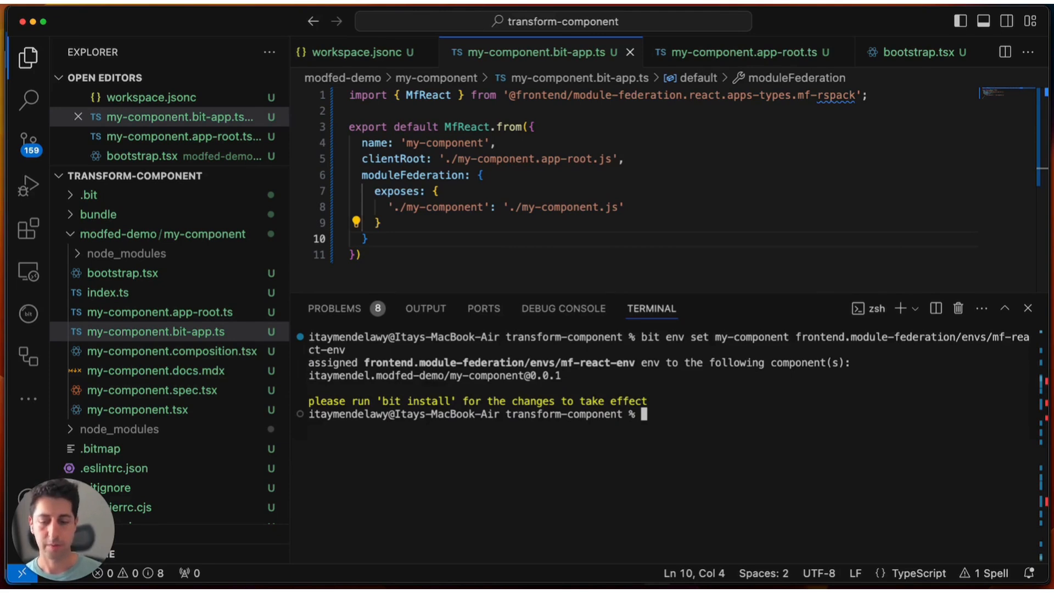
pyautogui.write('b')
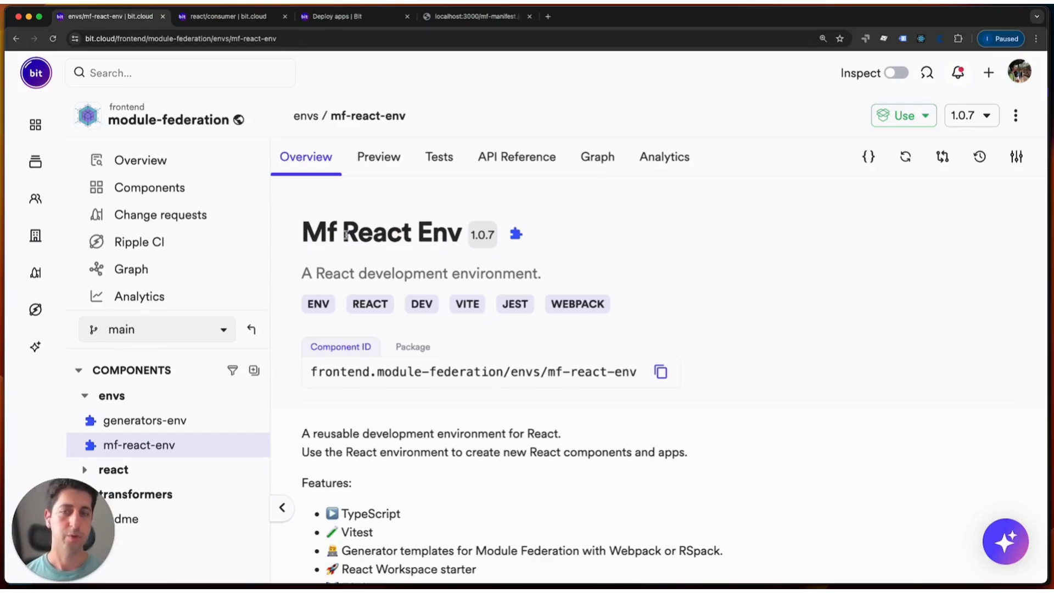
pyautogui.moveTo(868, 157)
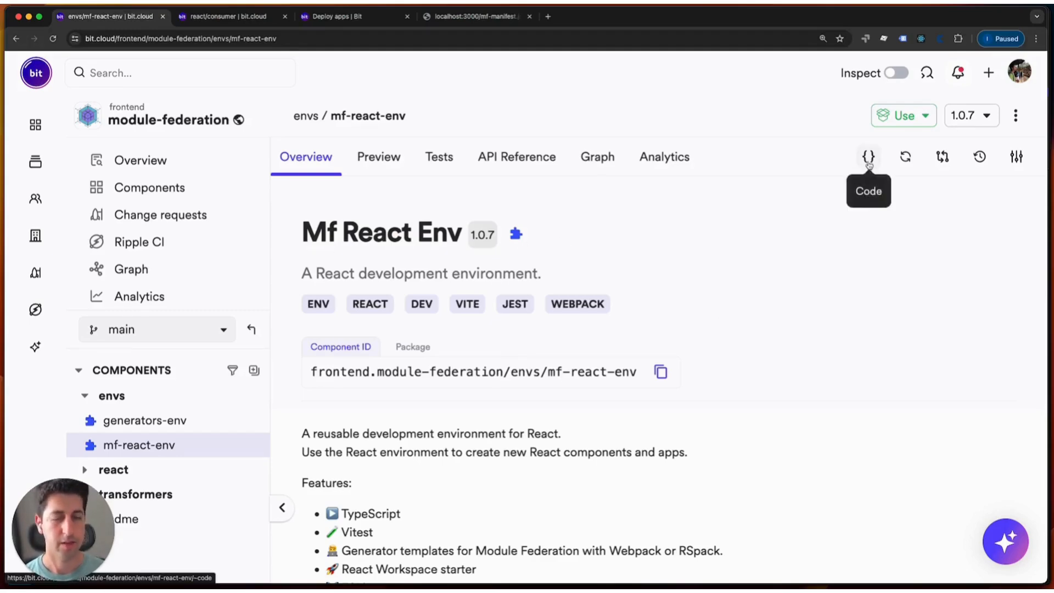
# Step: View mf-react-env's source on bit.cloud with mf-react-env.bit-env.ts showing its TypeScript compiler setup
pyautogui.click(867, 157)
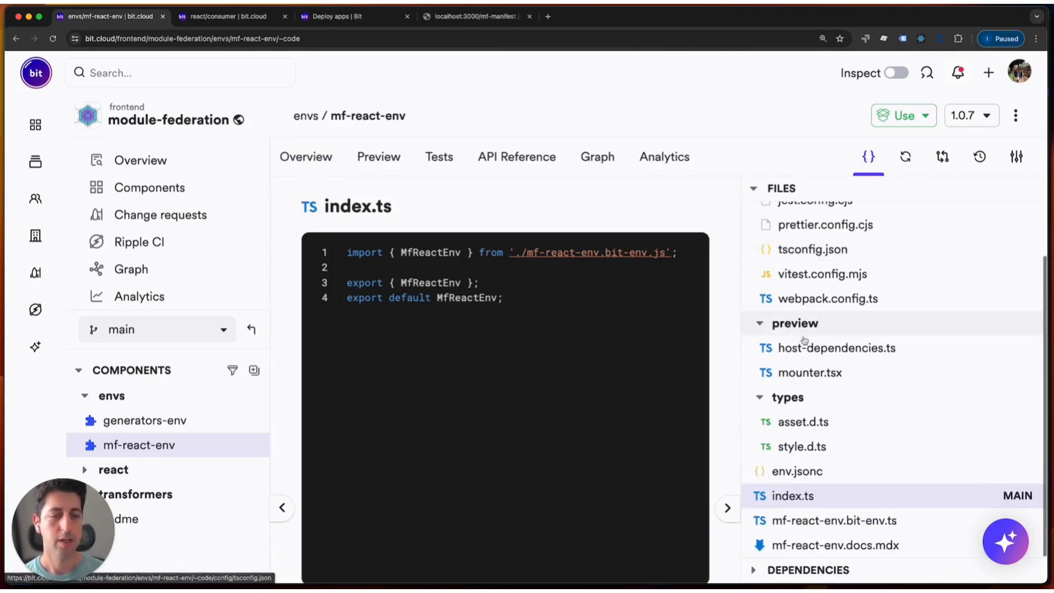
pyautogui.click(834, 521)
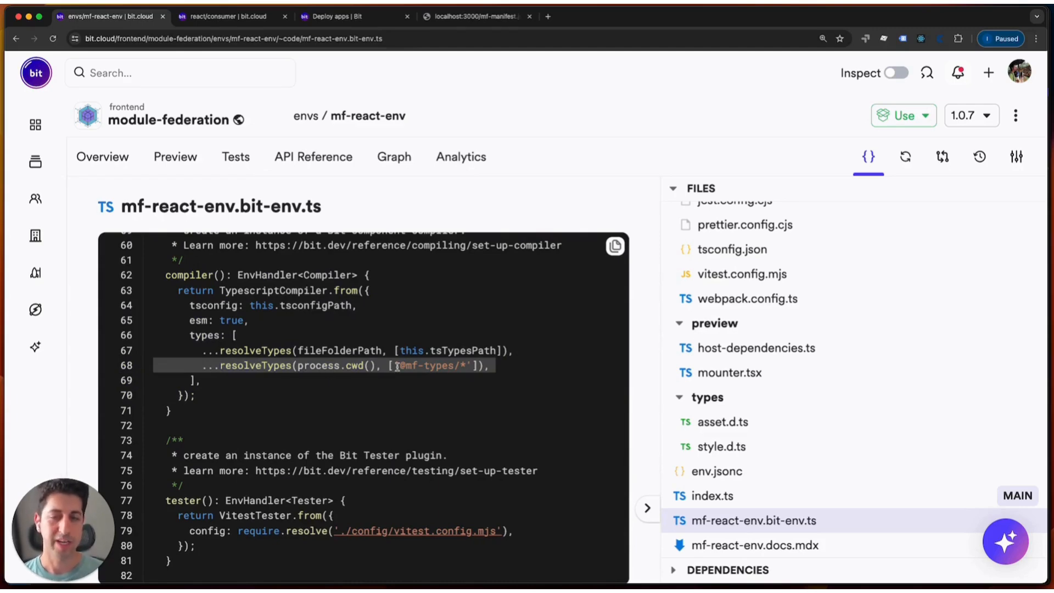
pyautogui.moveTo(443, 377)
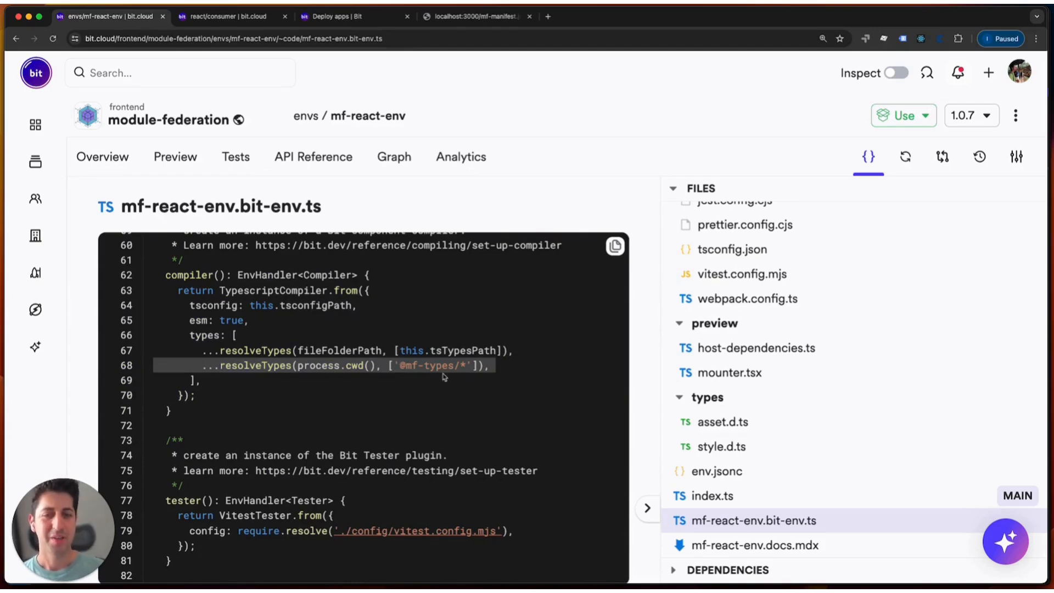